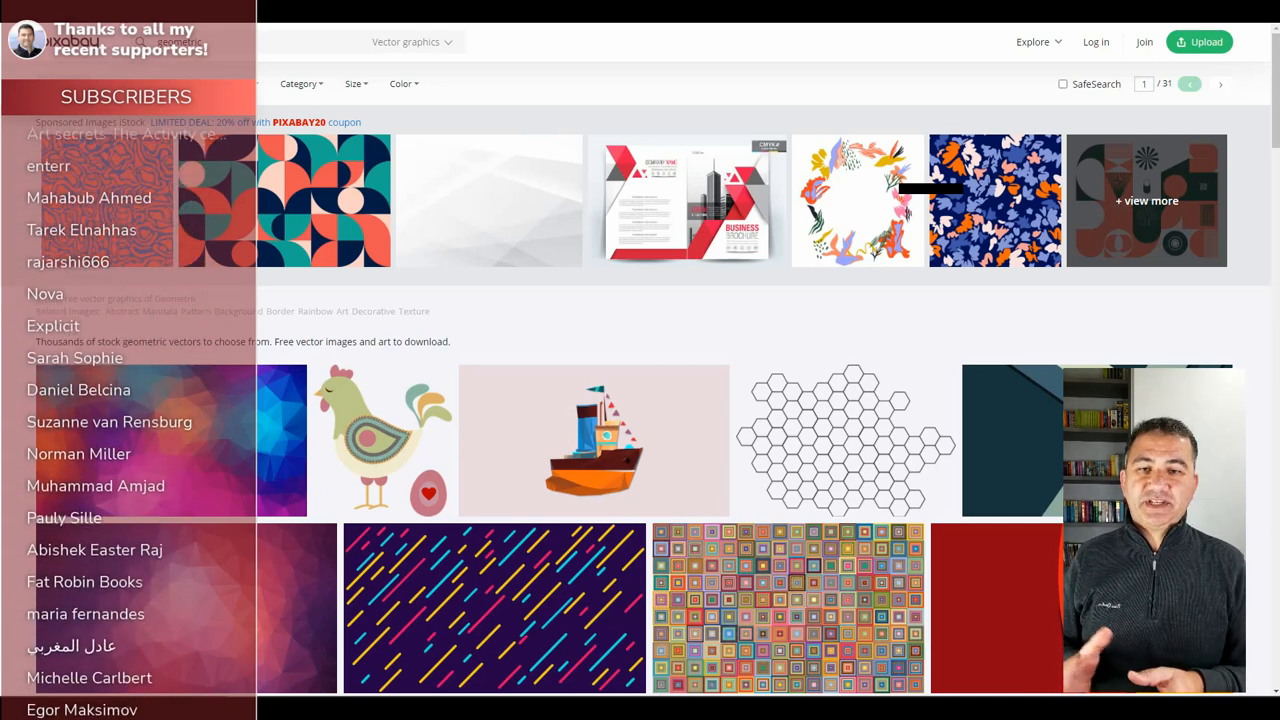
Step: Scroll through Pixabay's geometric vector results, then switch to the Canva designs tab
scroll(down, 3)
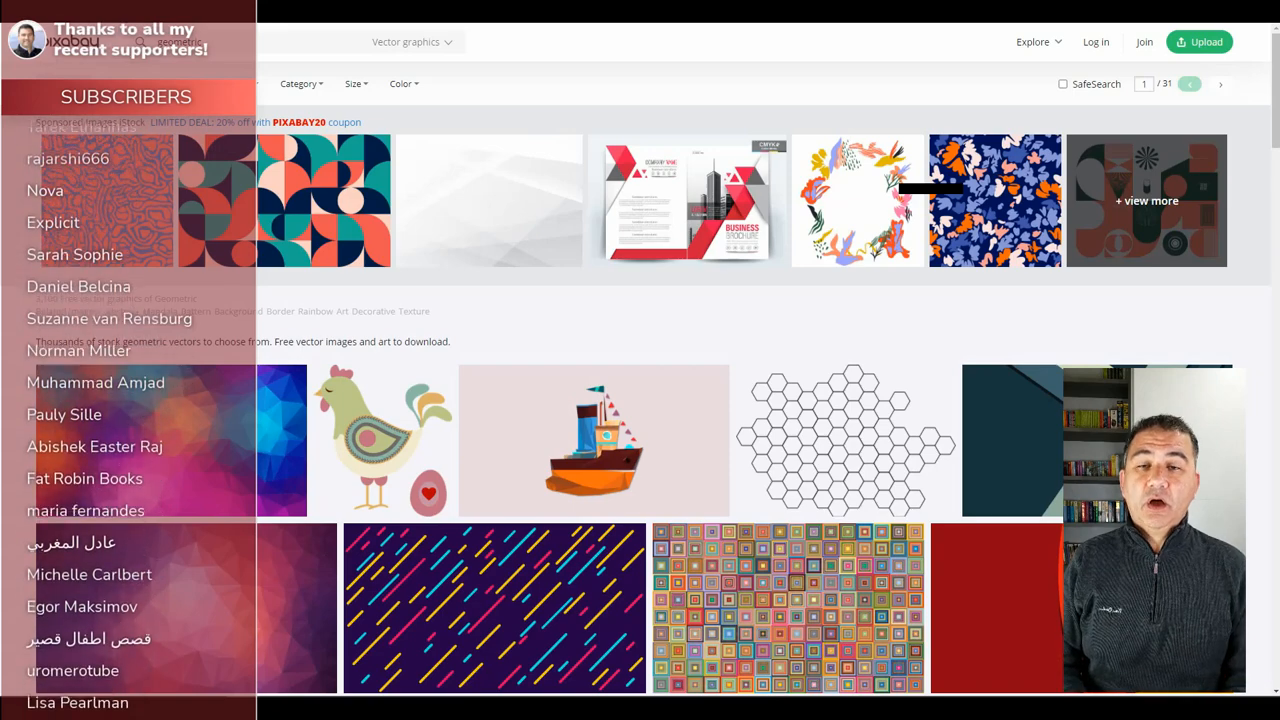
scroll(down, 3)
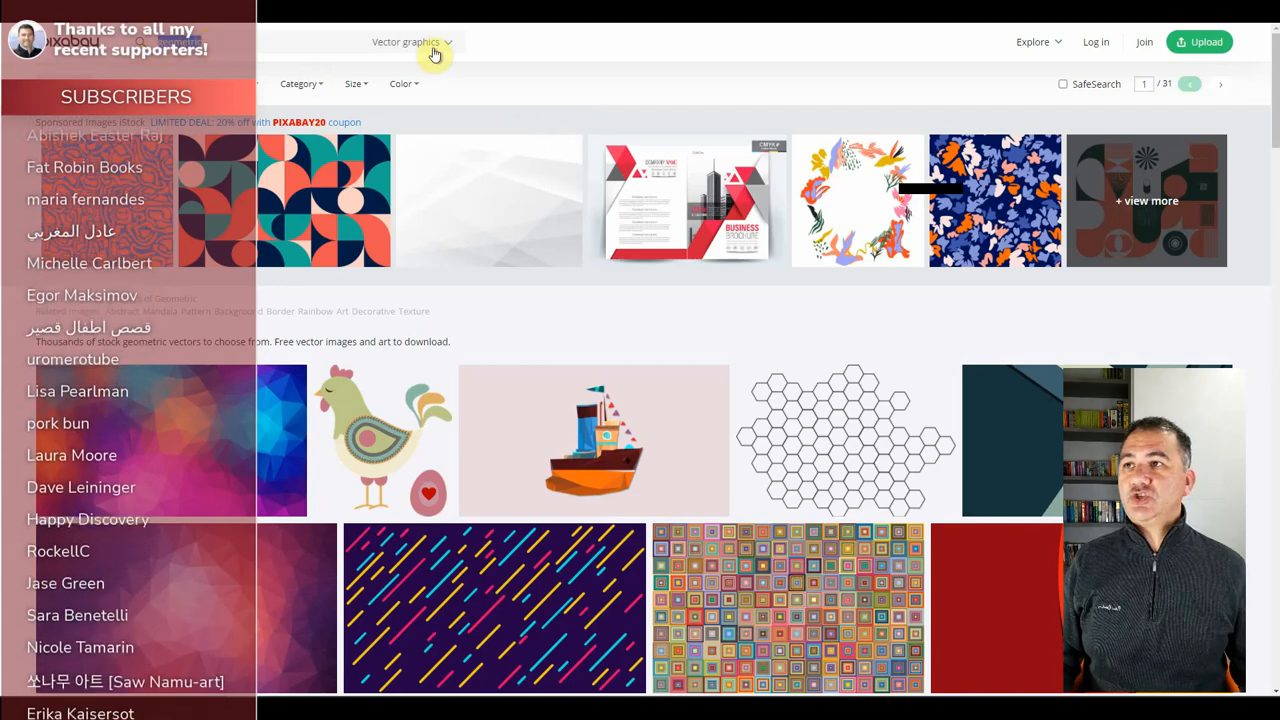
click(410, 41)
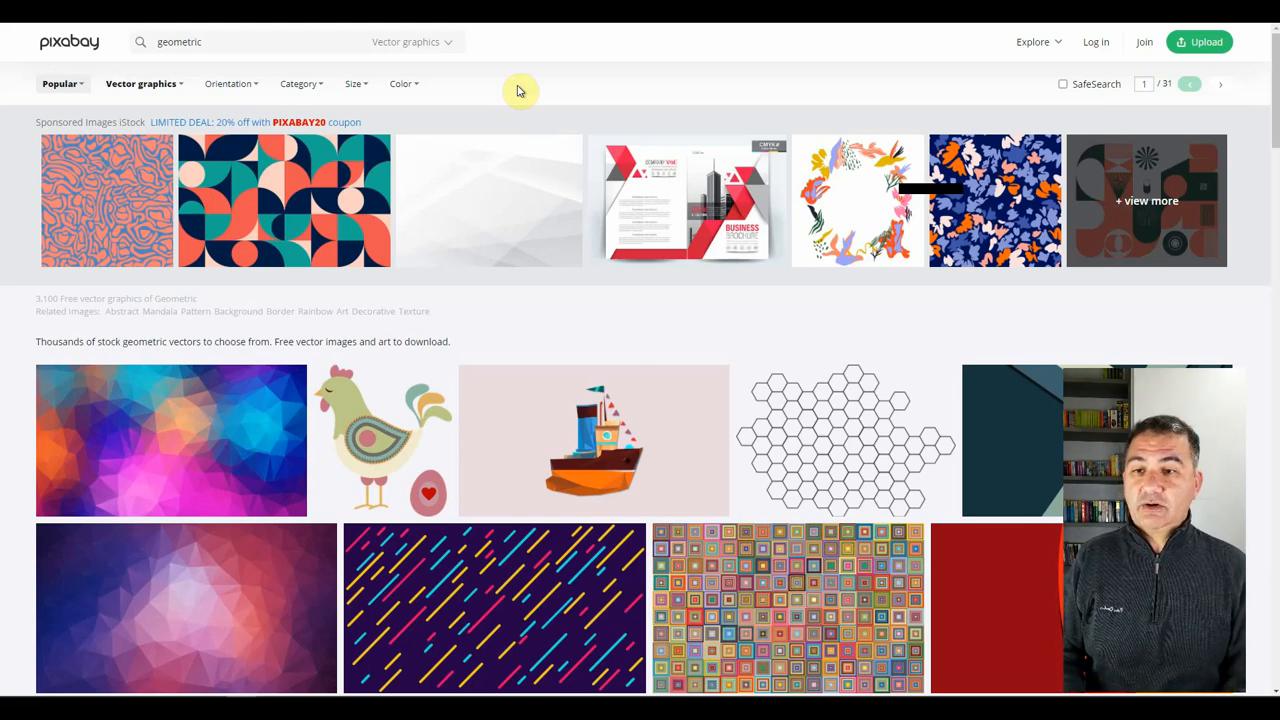
mouse_move(600, 214)
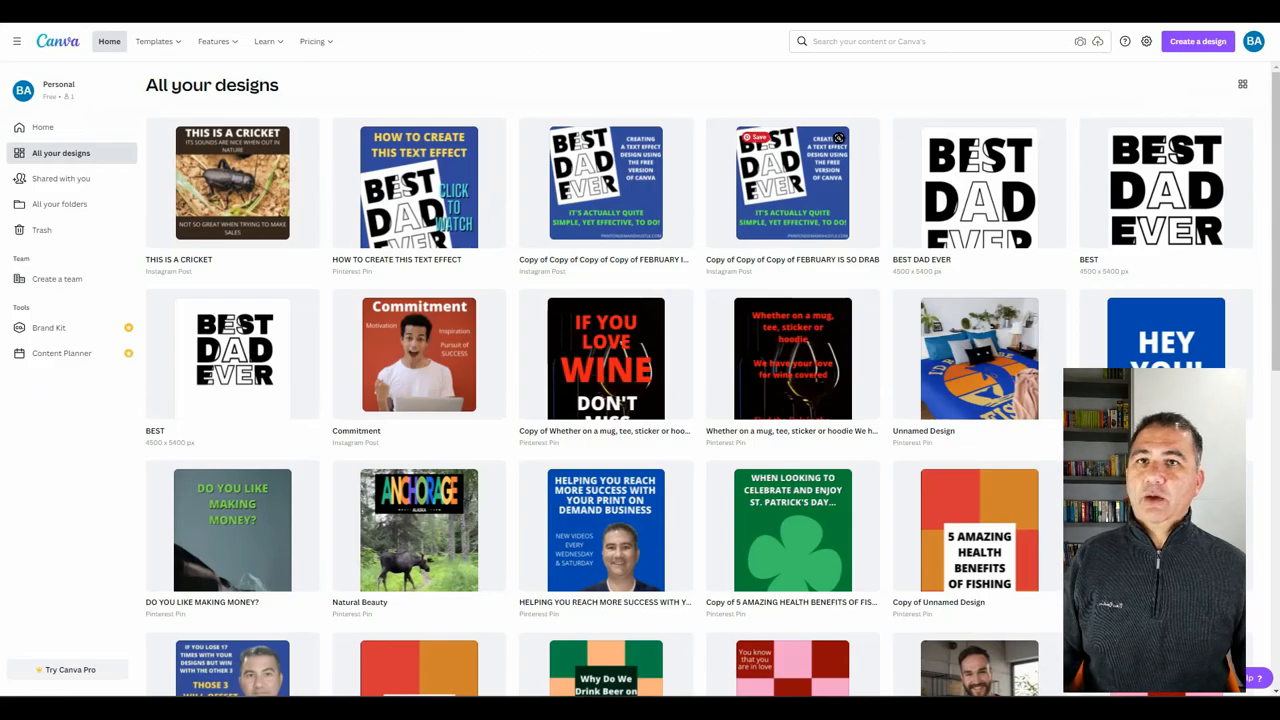
Step: Create a custom-size Canva design measuring 4500 × 5400 px
click(1202, 41)
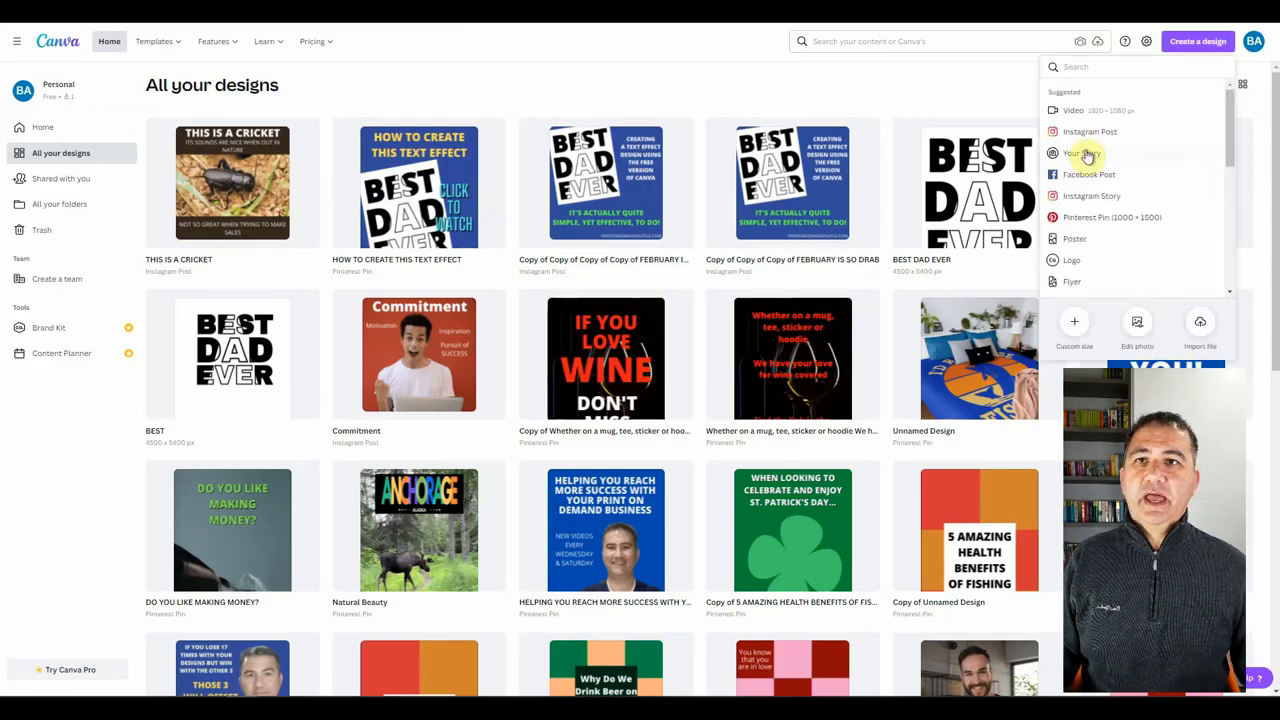
click(1073, 321)
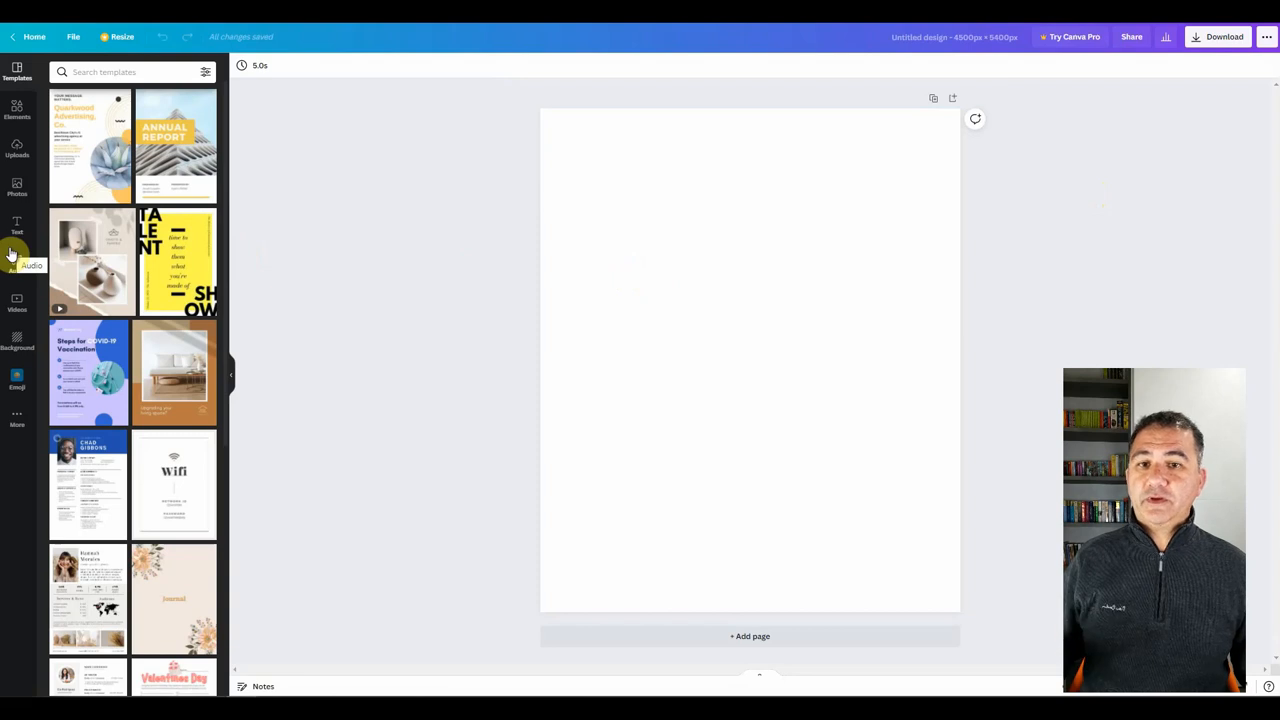
mouse_move(17, 225)
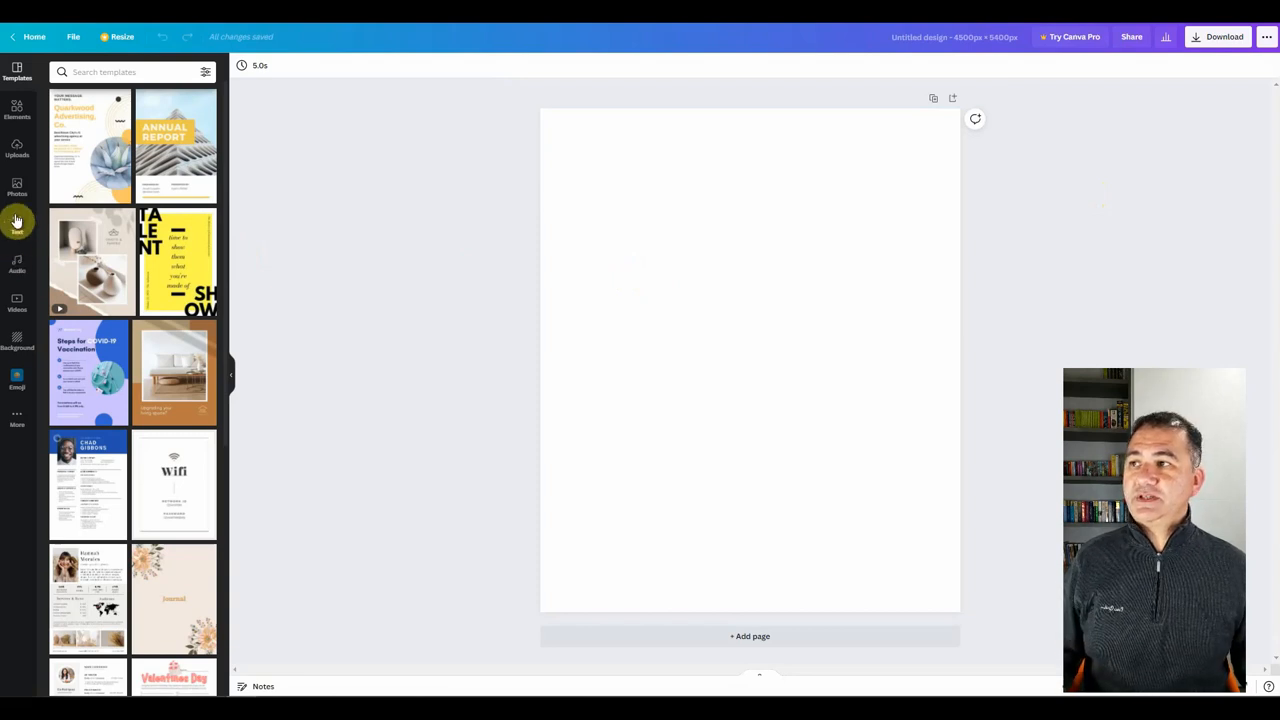
Step: Add a heading from the Text panel and type DON'T WIND ME UP
click(17, 222)
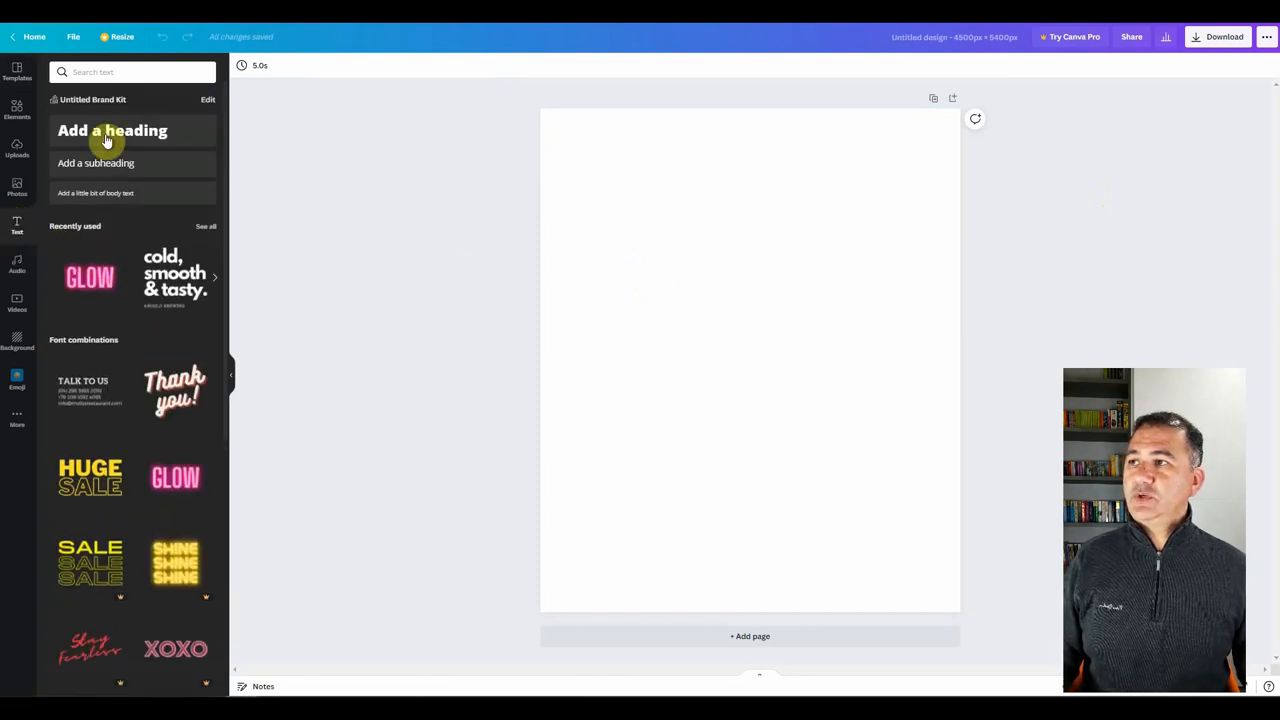
click(112, 130)
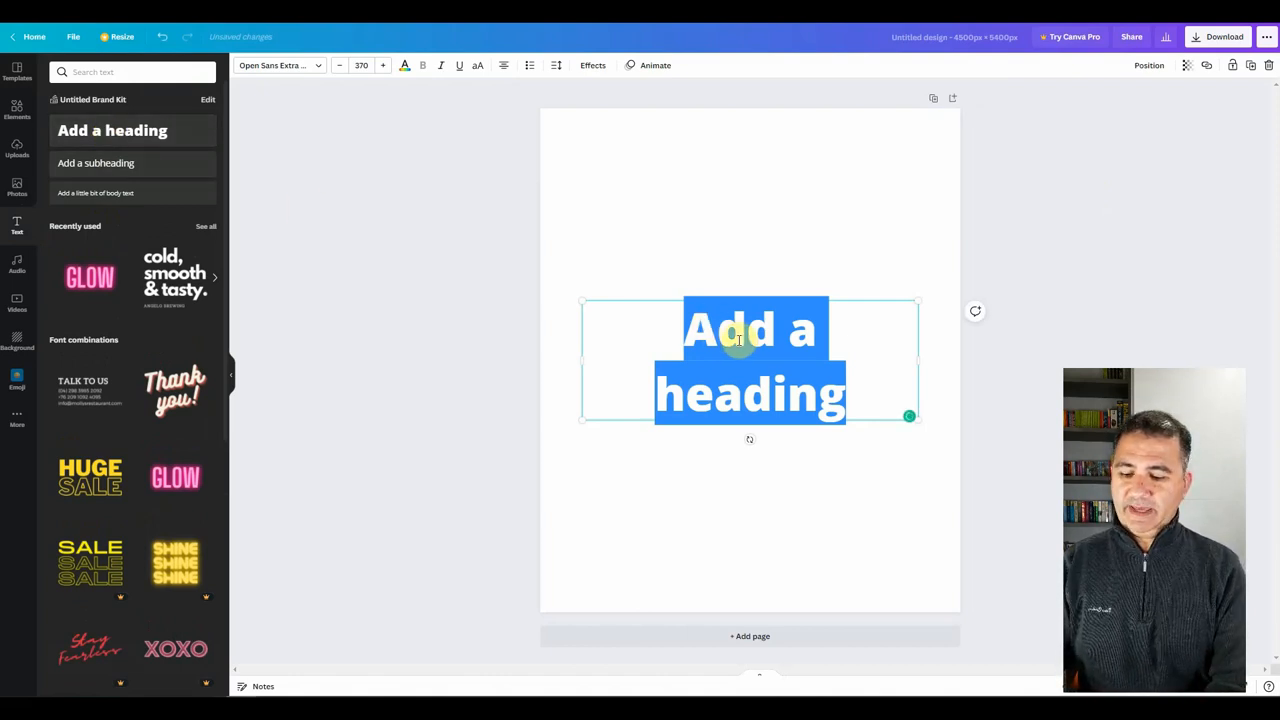
text(DON'T)
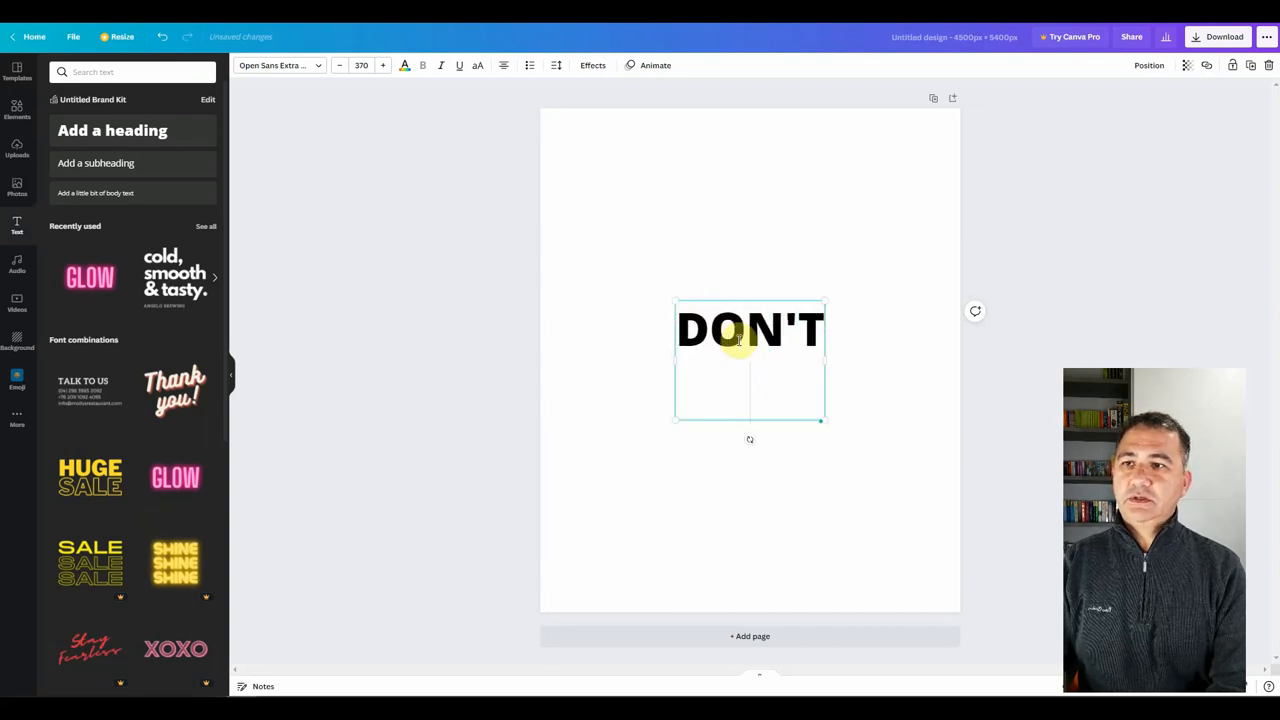
text(WIND ME U)
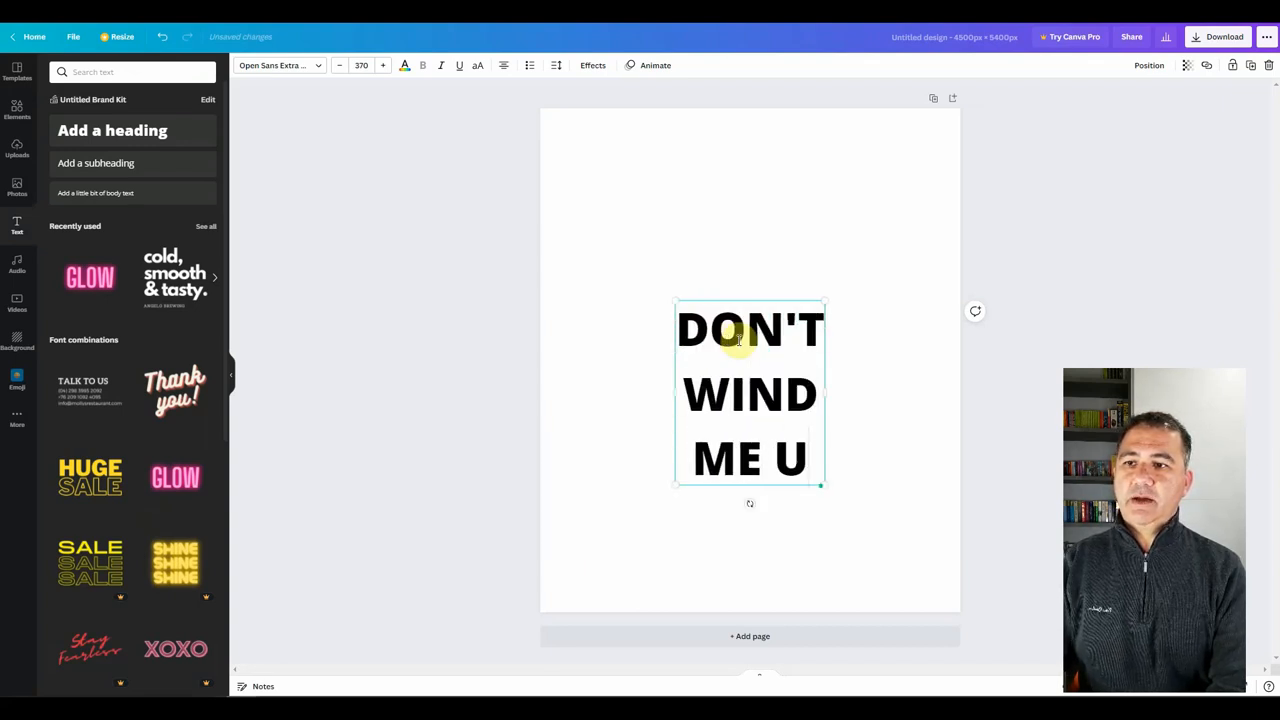
text(P)
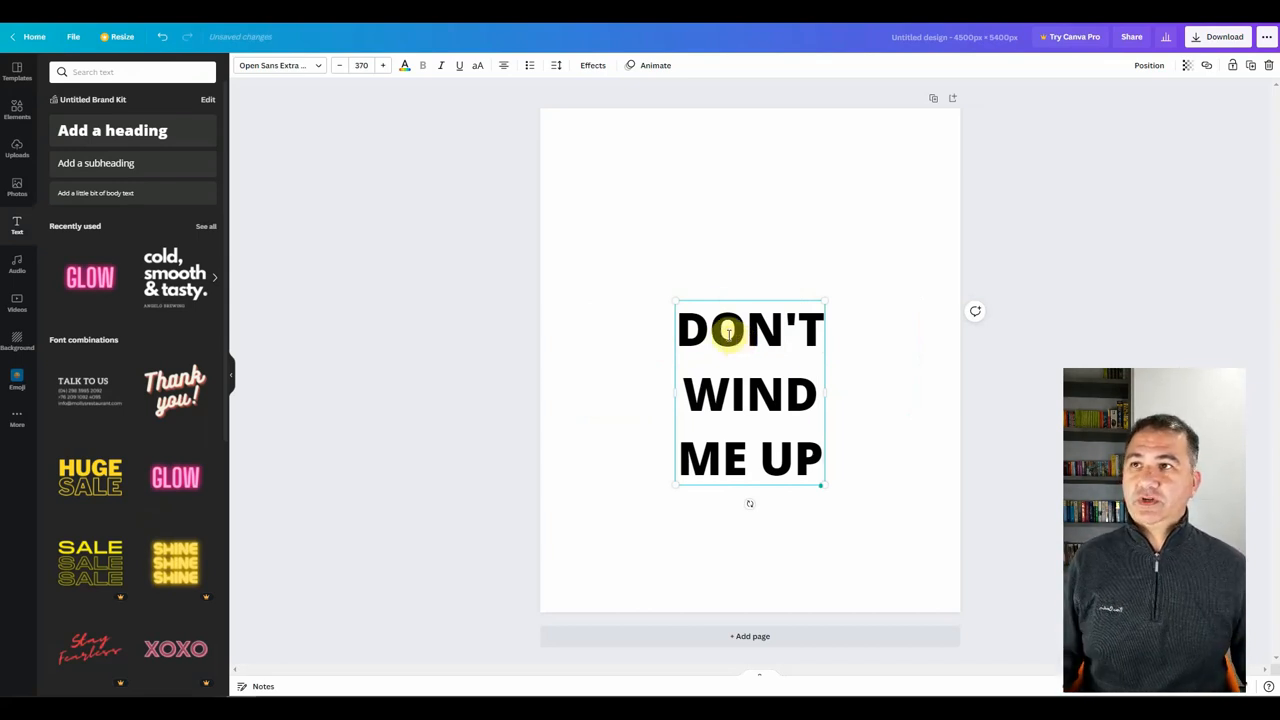
Step: Reduce the heading's line spacing to about 0.77
click(557, 65)
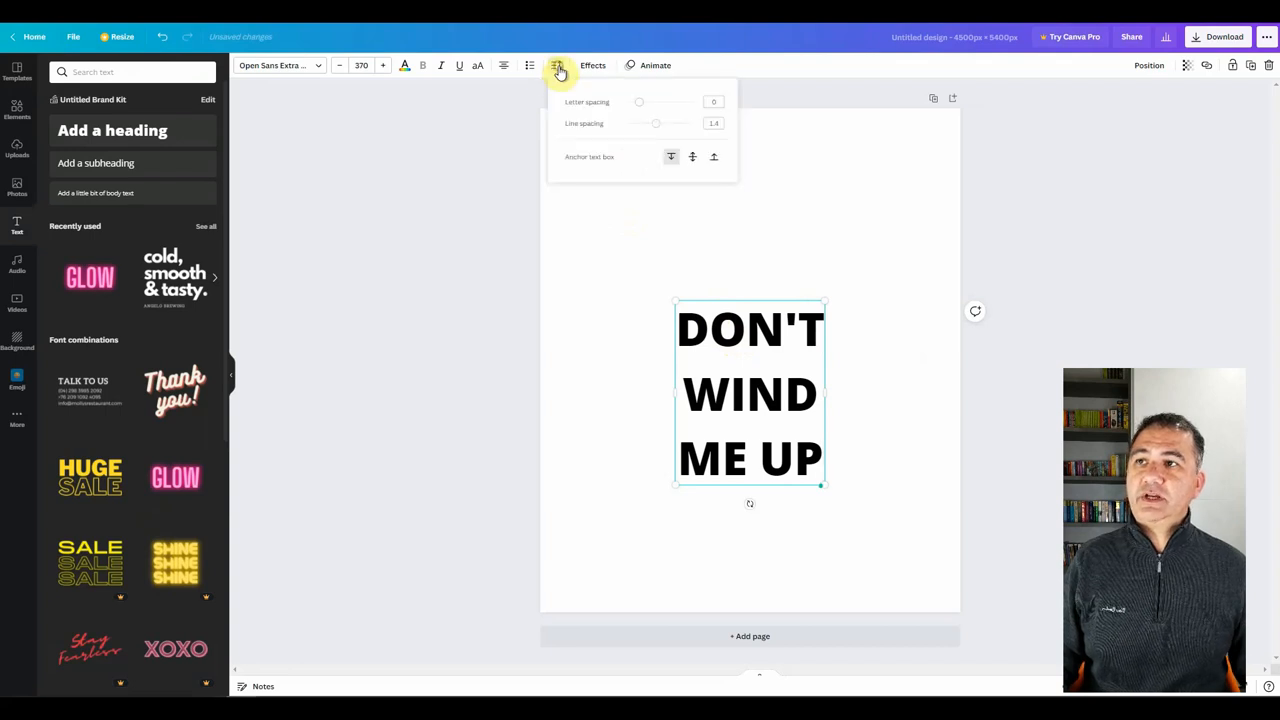
drag(656, 123, 653, 123)
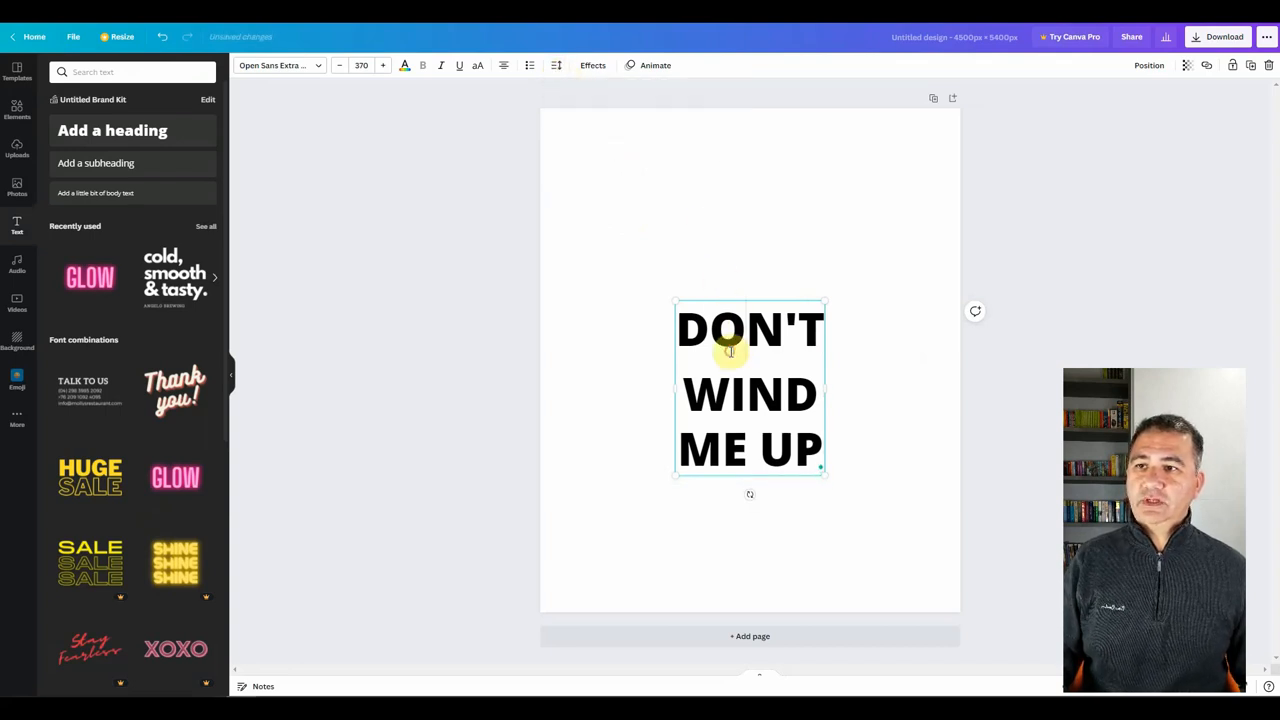
click(557, 65)
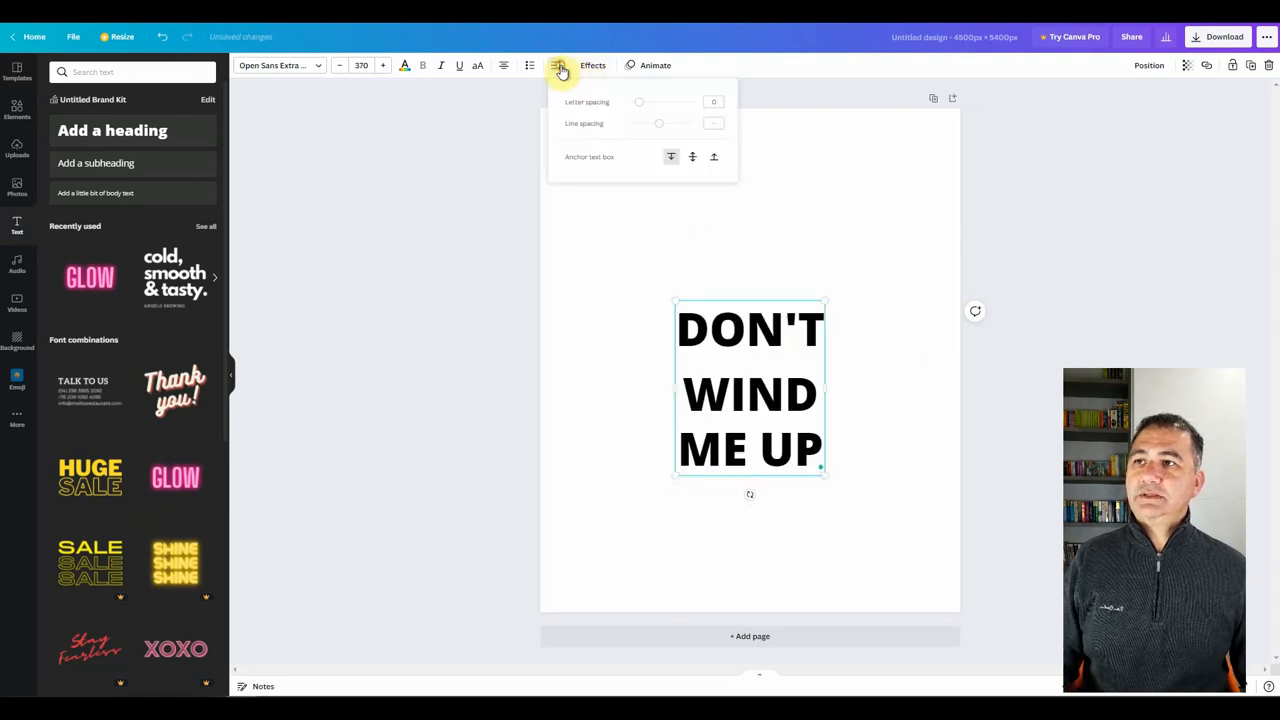
drag(658, 123, 642, 123)
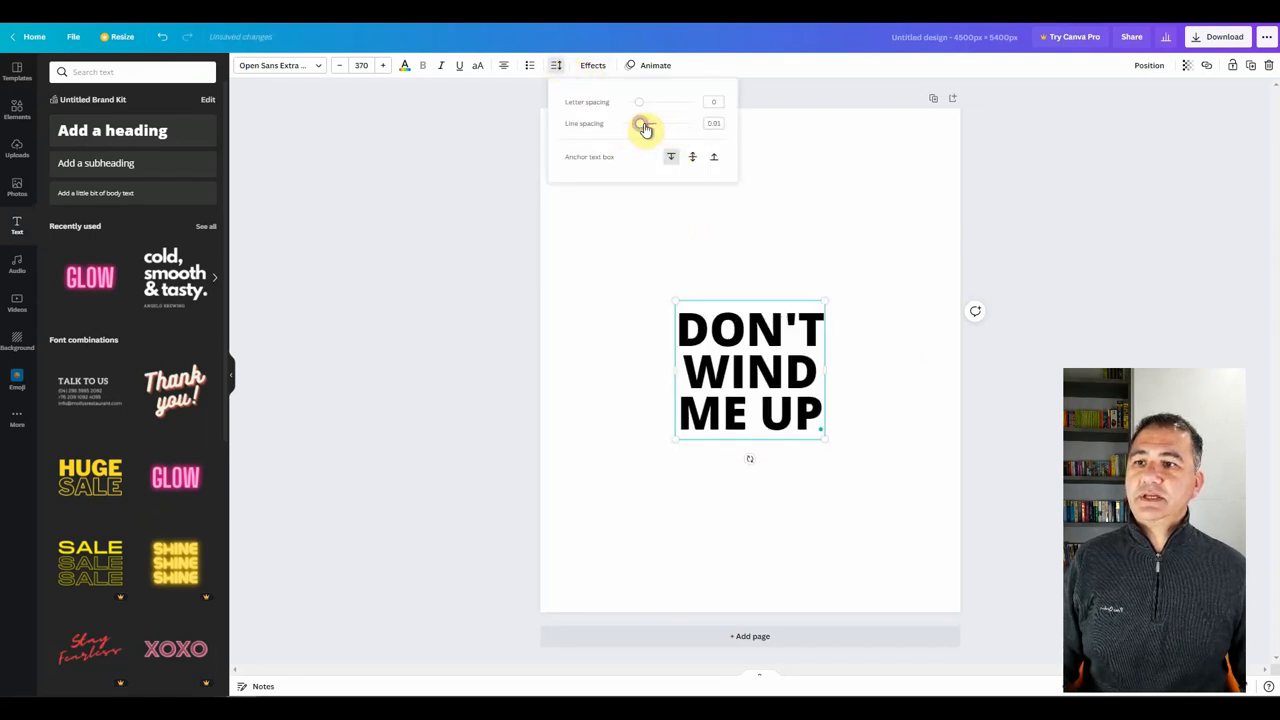
drag(645, 123, 638, 123)
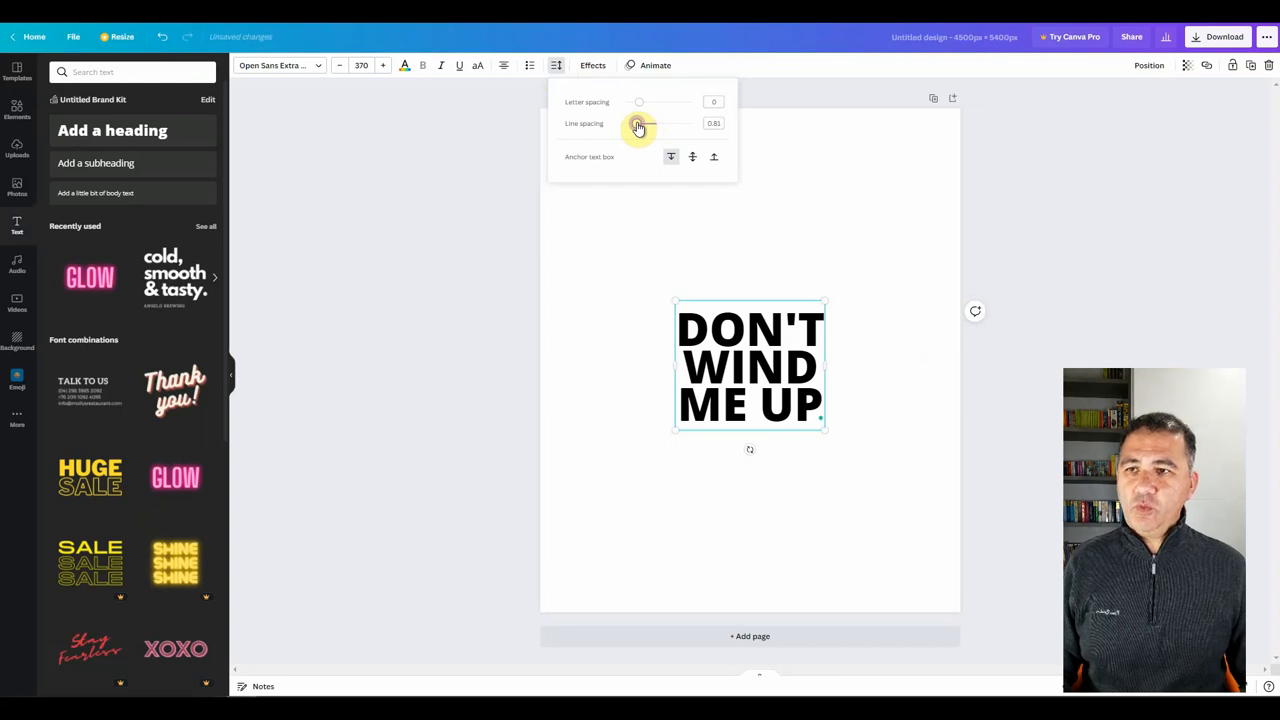
drag(640, 127, 636, 127)
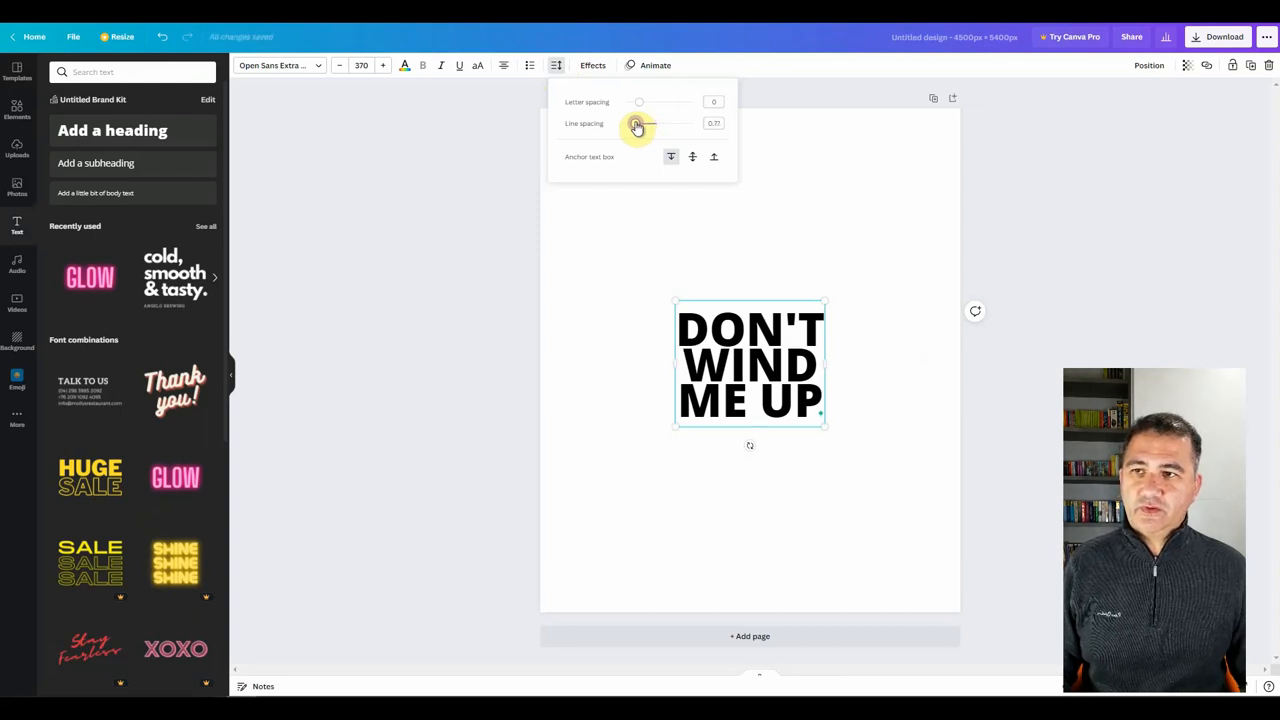
drag(637, 123, 640, 123)
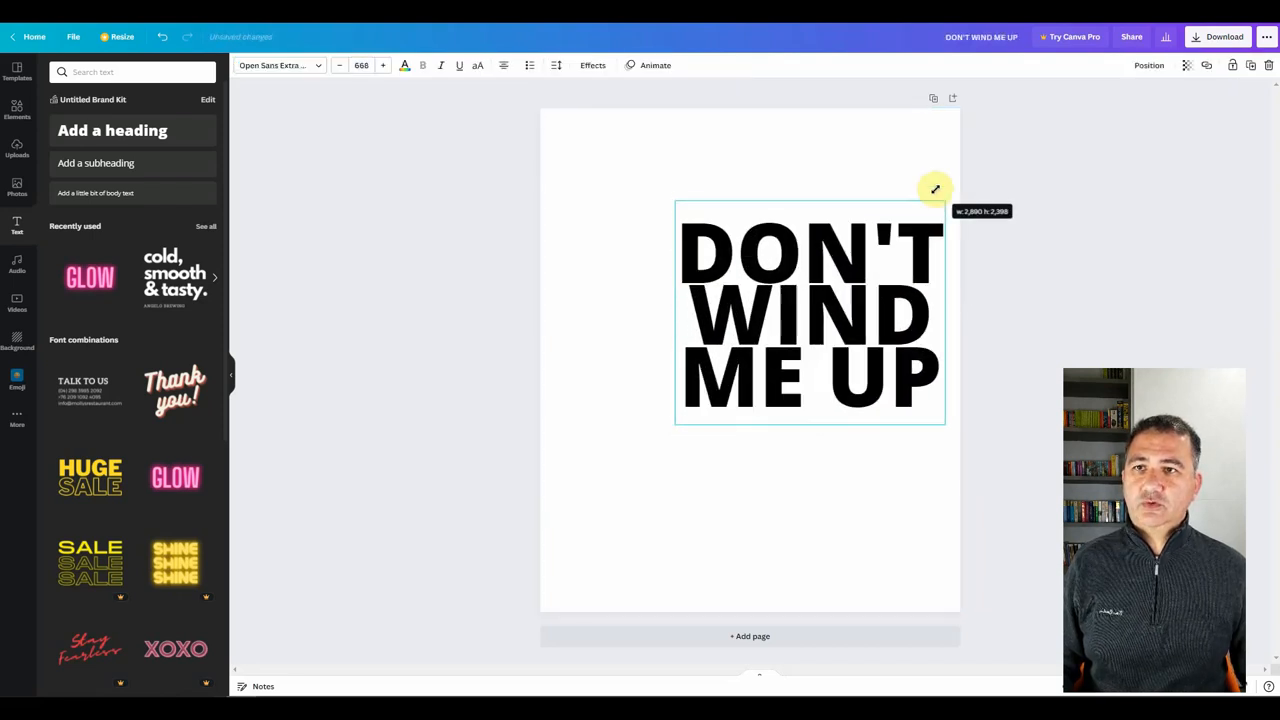
Step: Scale the heading up to font size 927 and centre it horizontally
drag(935, 189, 676, 420)
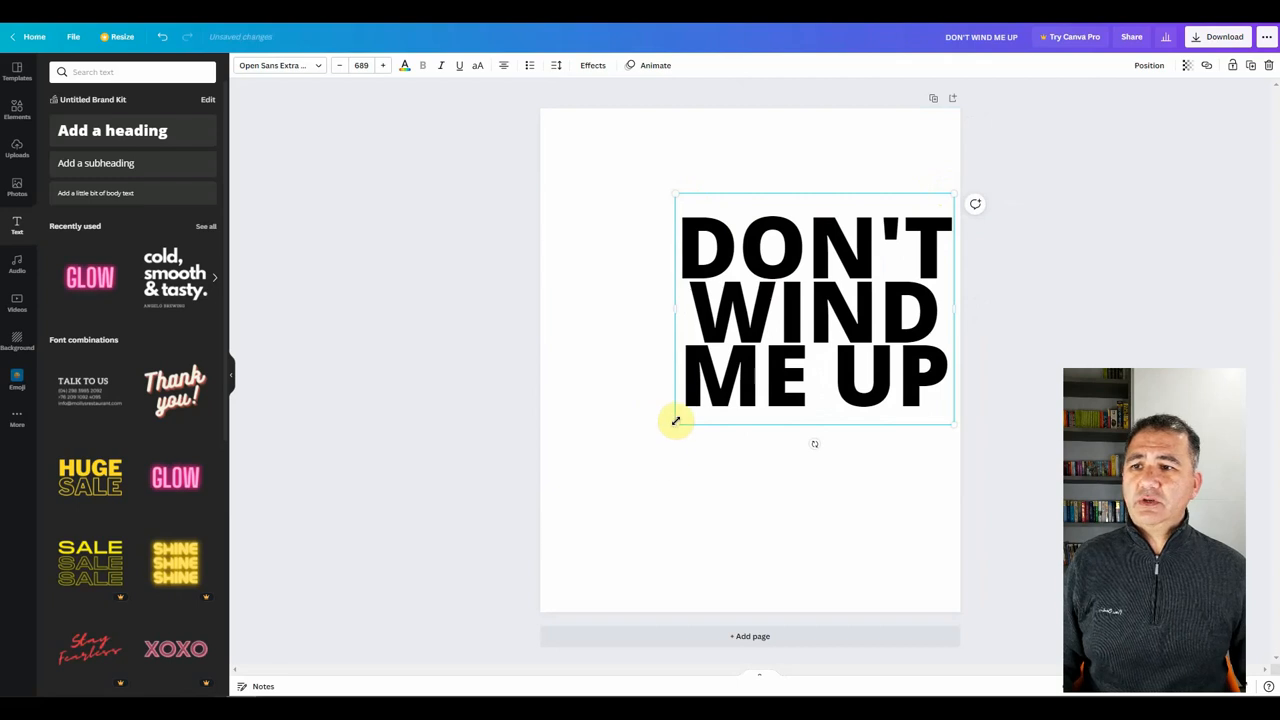
drag(675, 420, 560, 438)
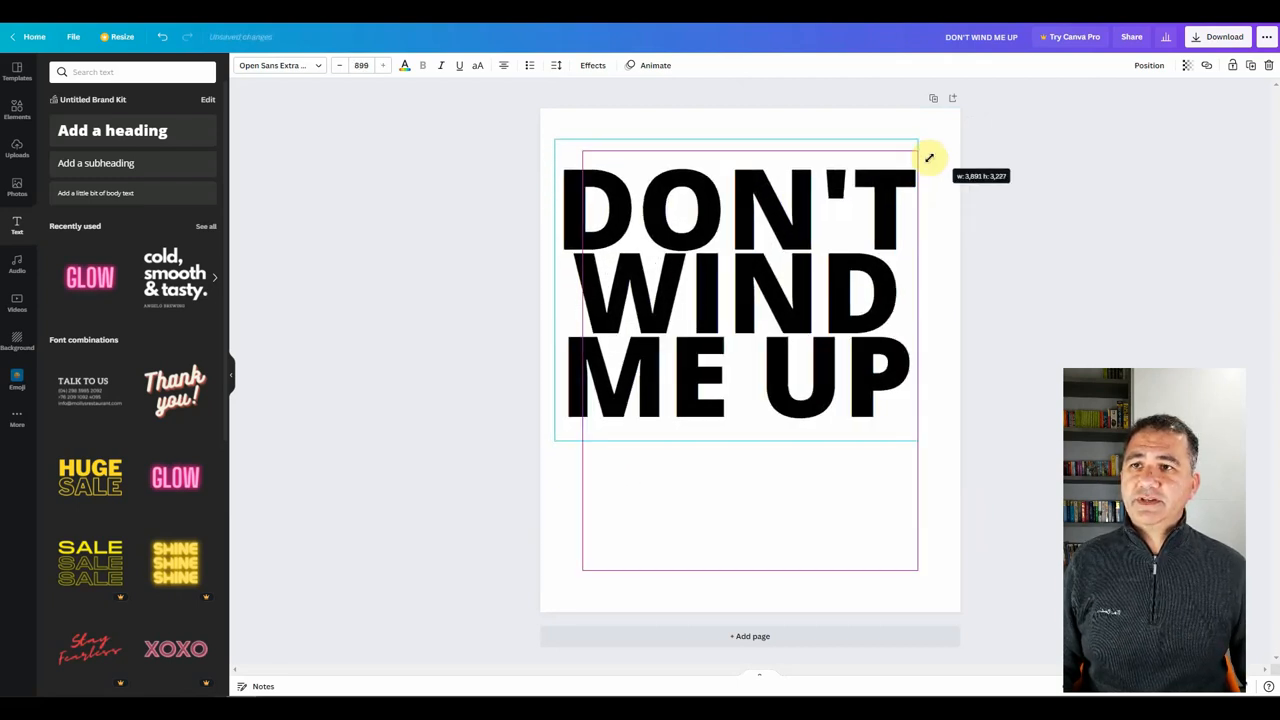
drag(929, 157, 947, 165)
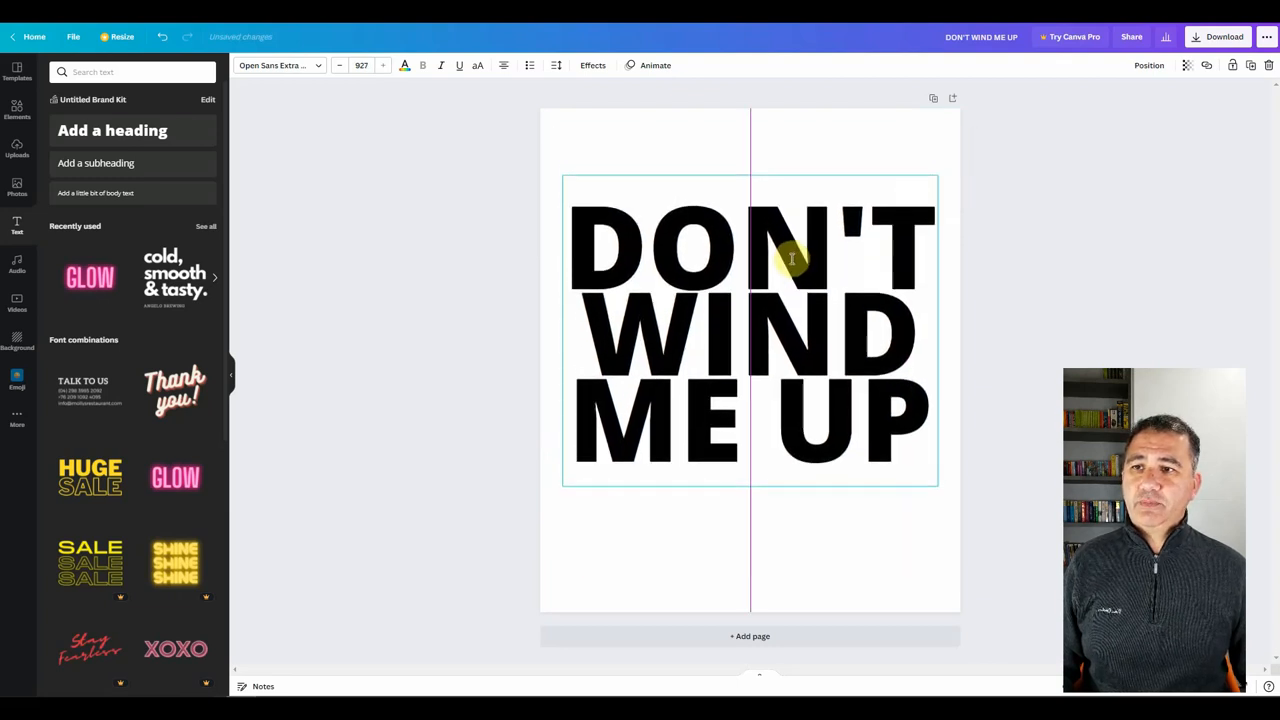
drag(790, 258, 790, 288)
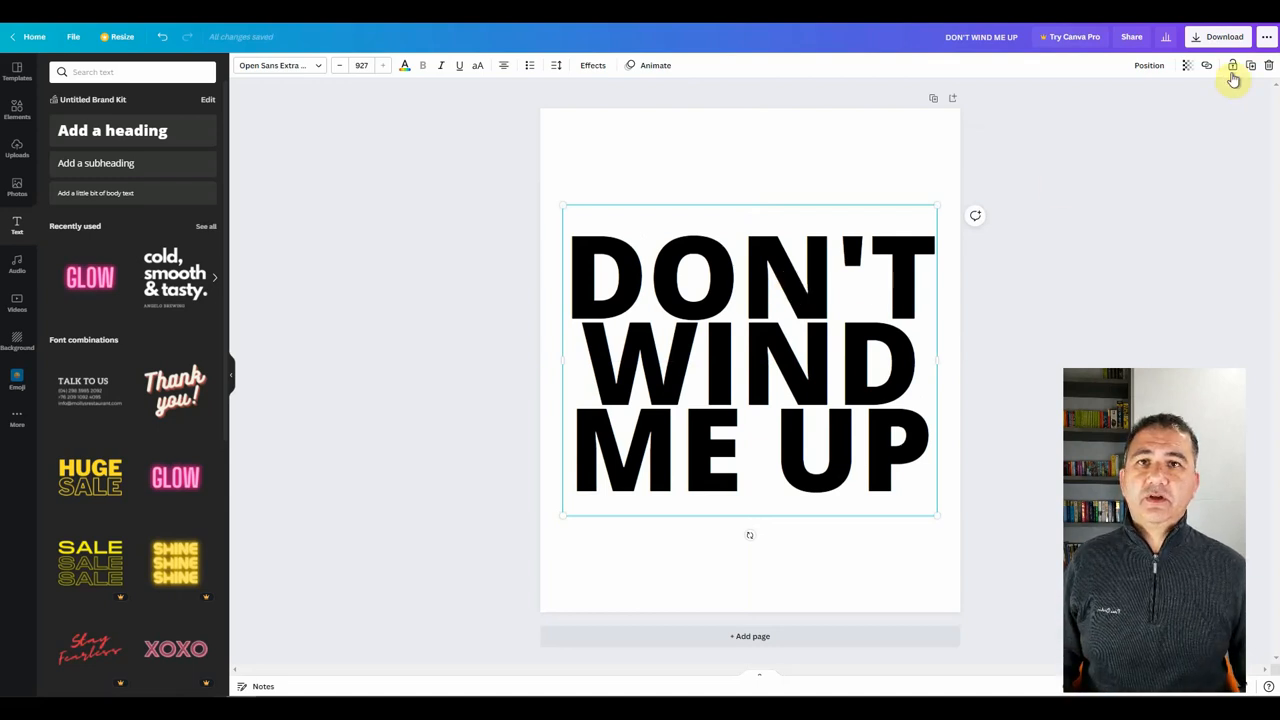
Step: Apply the Hollow text effect and adjust its outline thickness
click(1250, 65)
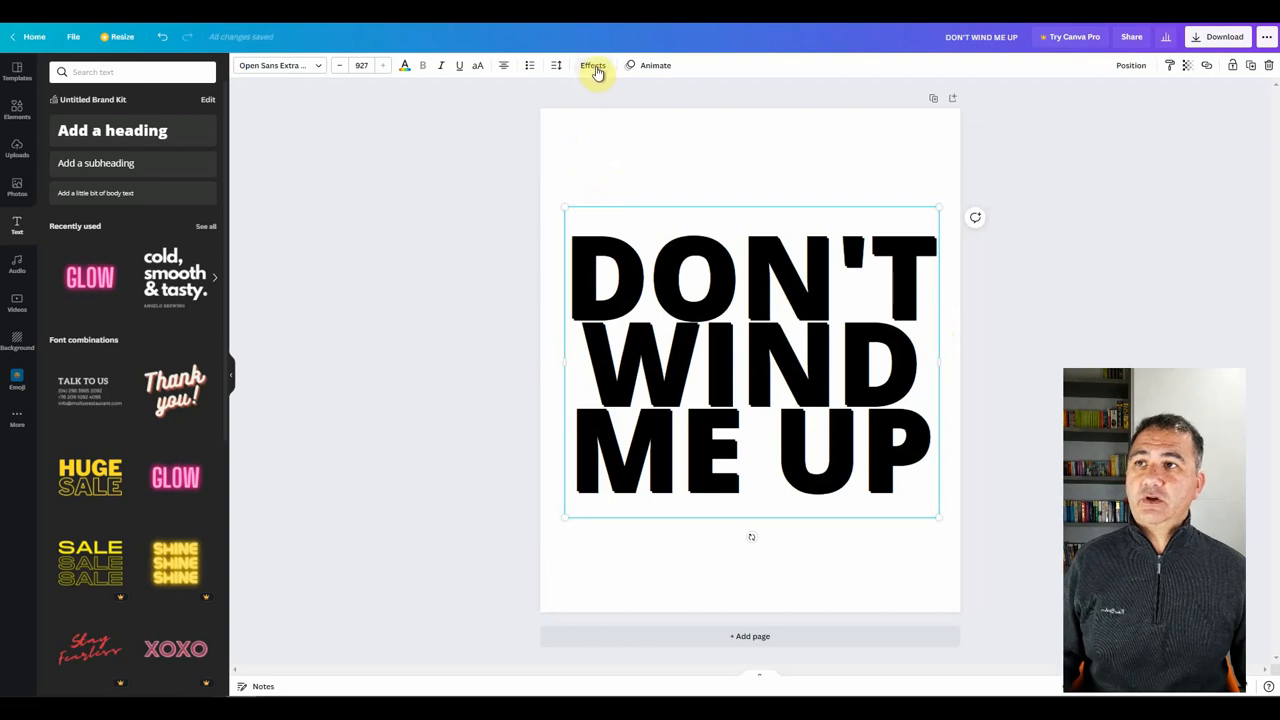
click(592, 65)
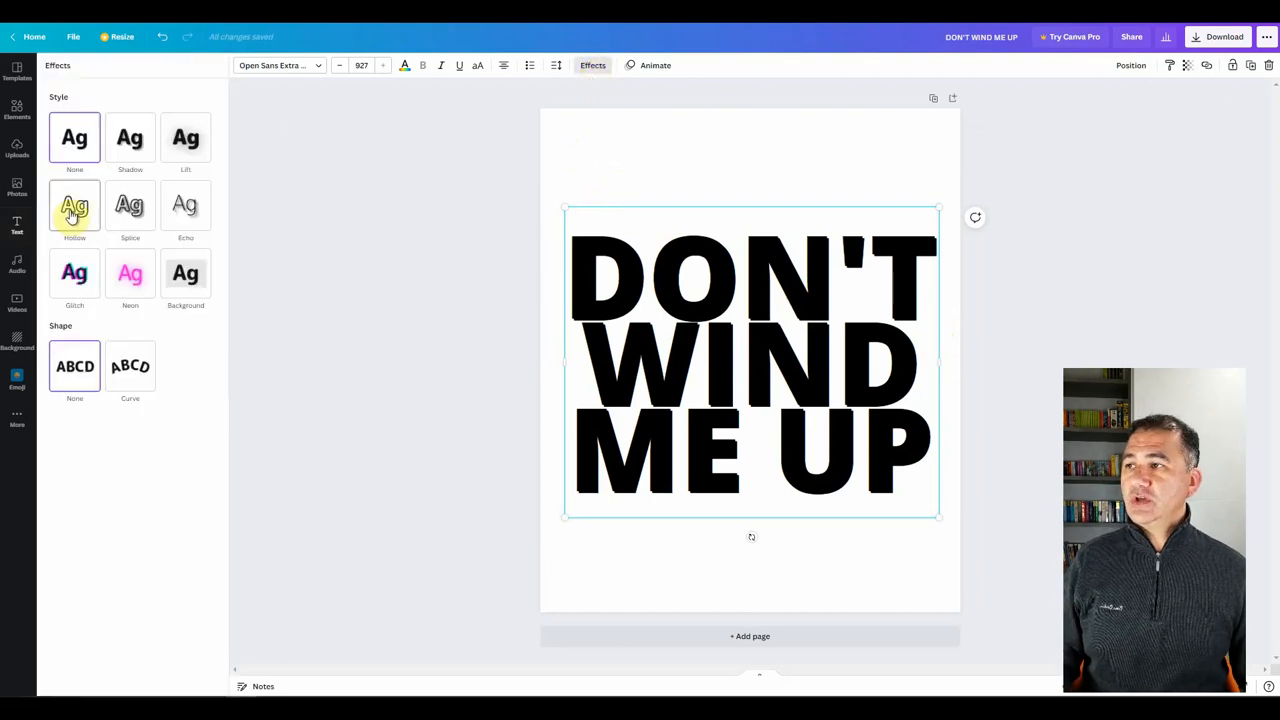
click(74, 205)
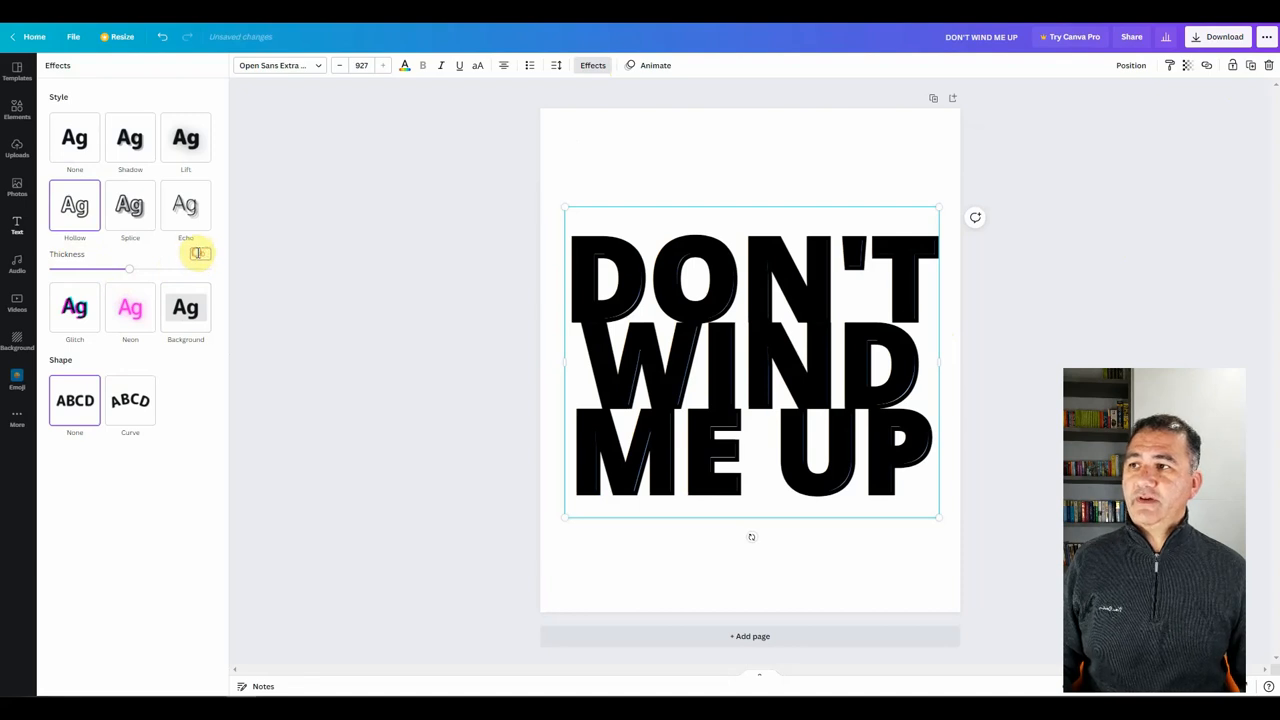
drag(128, 269, 88, 269)
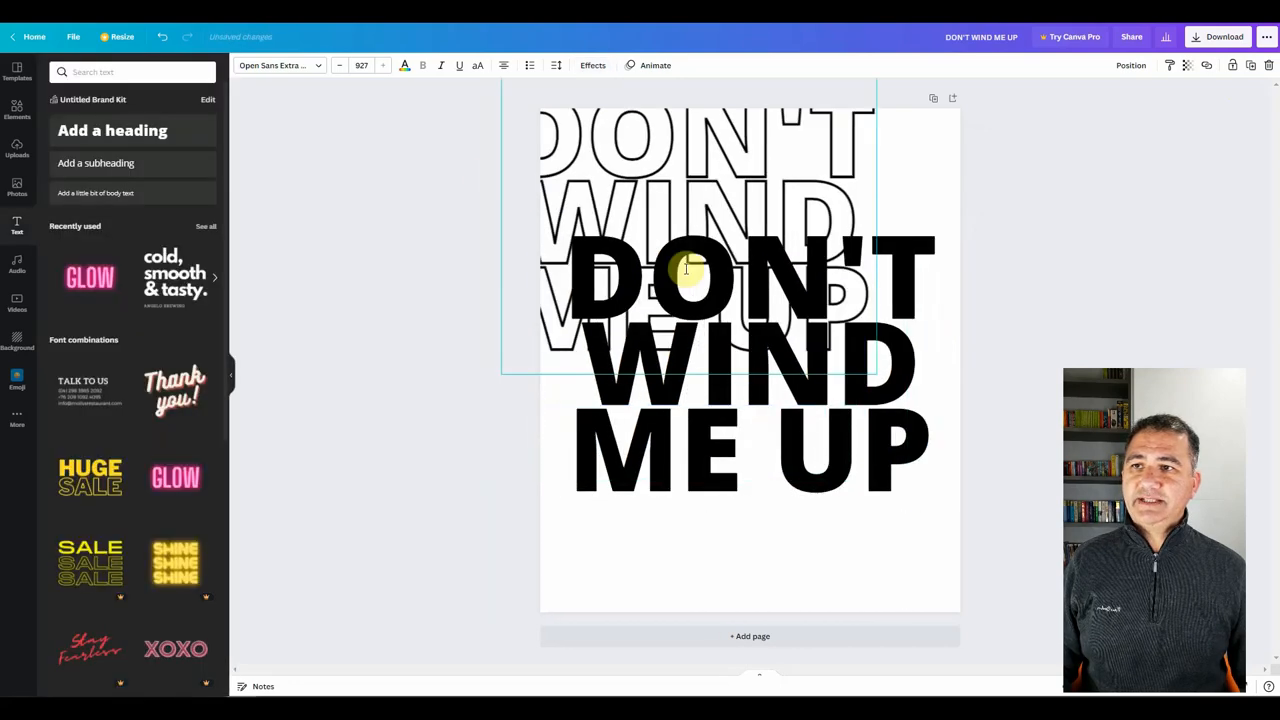
Step: Drag the outlined text copy down and to the left
drag(685, 270, 680, 378)
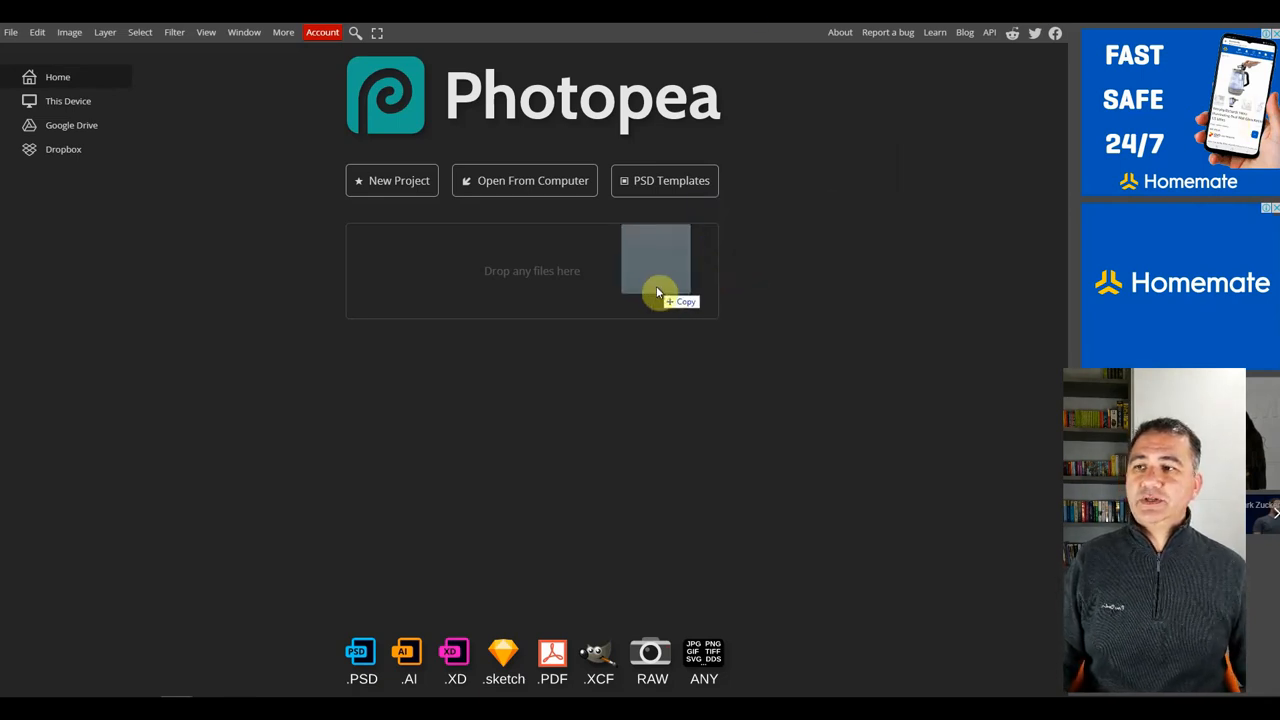
Step: Open the concentric-circle pattern image in Photopea
click(658, 270)
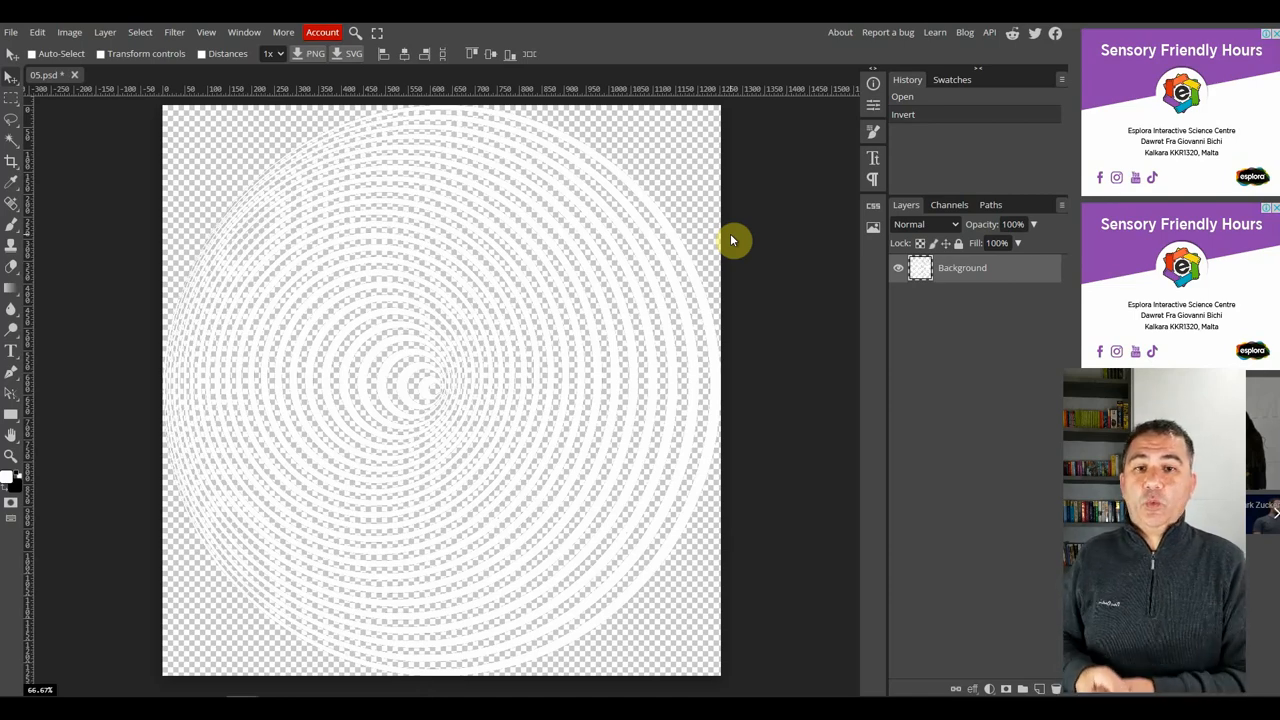
mouse_move(285, 125)
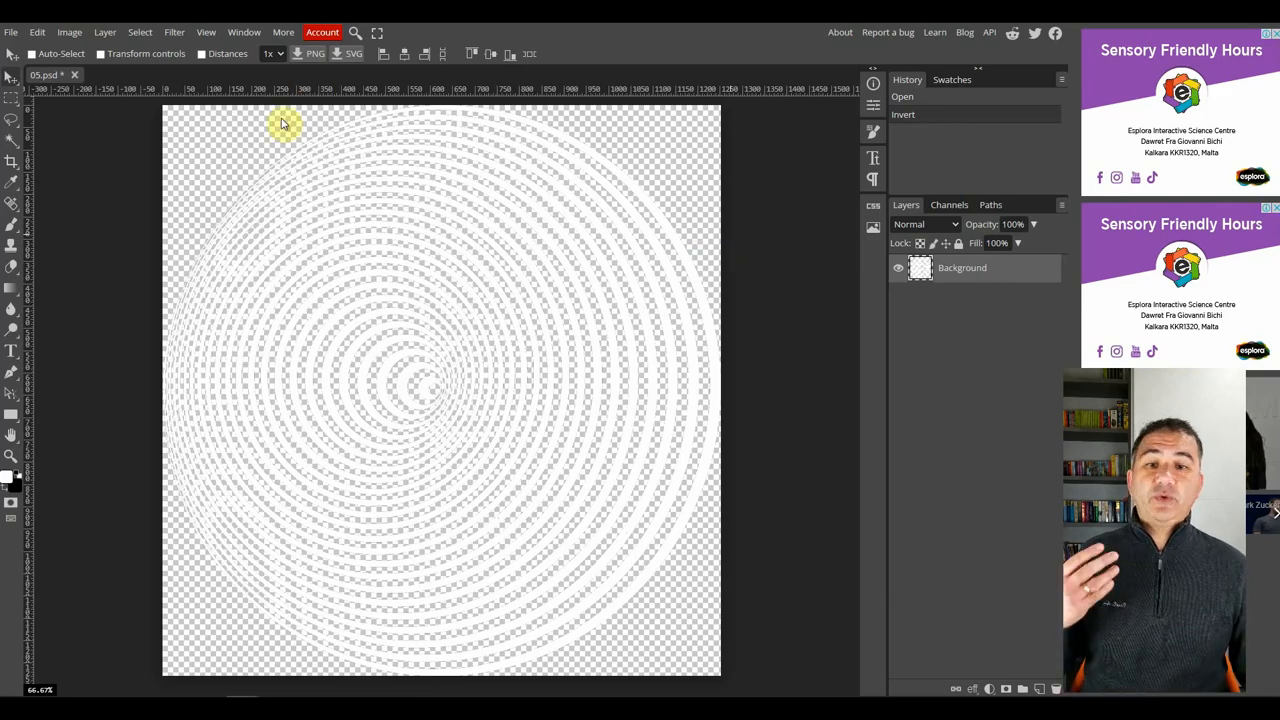
mouse_move(254, 149)
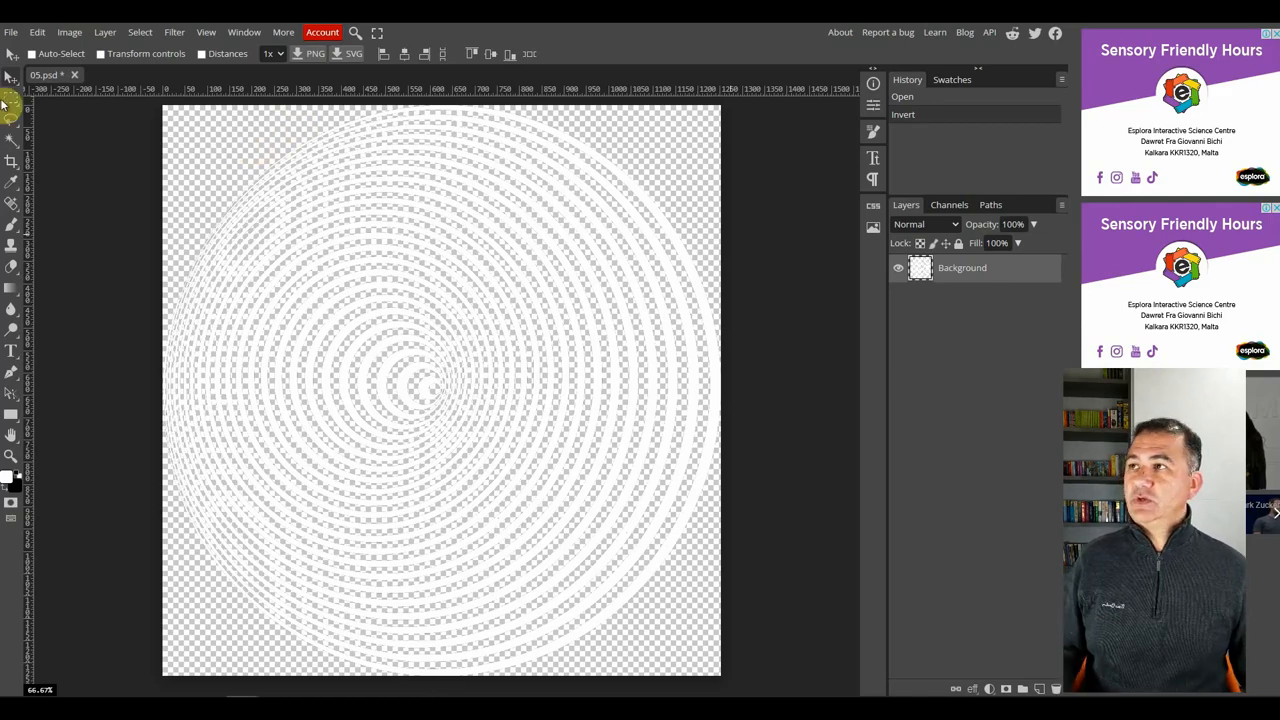
Step: Save the ring pattern as a PNG for web named WHITE CIRCLE
click(37, 31)
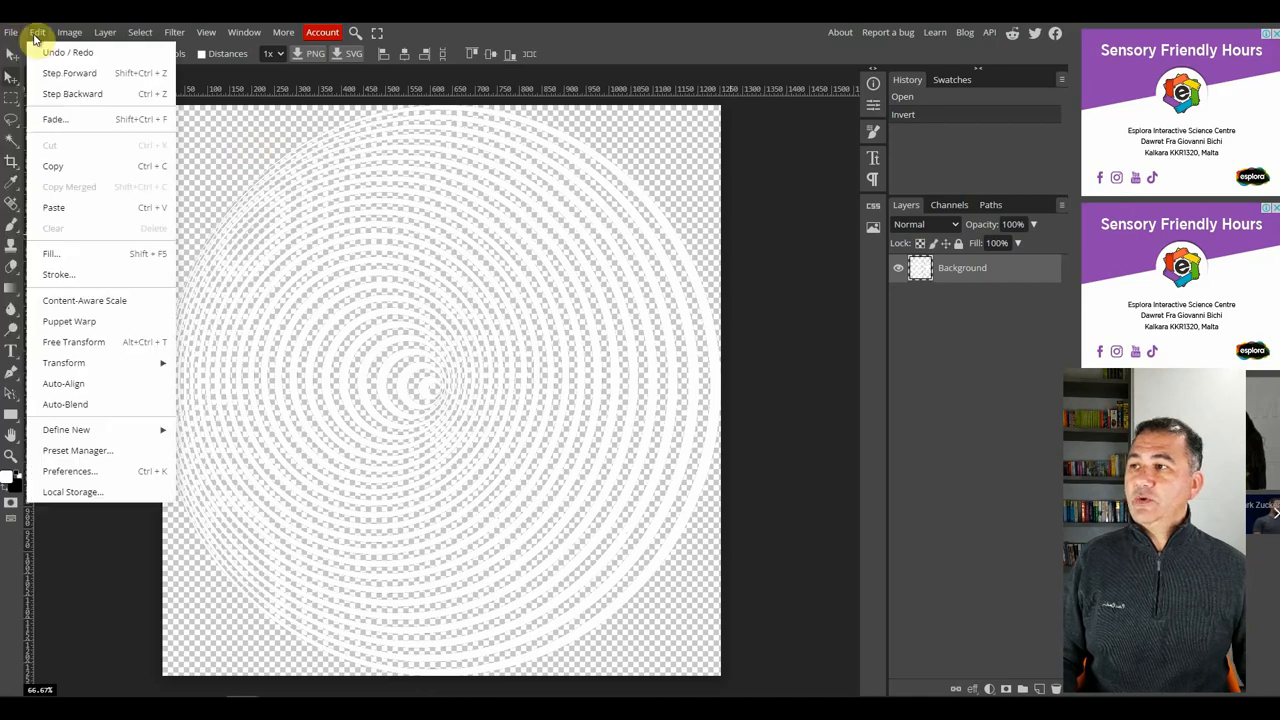
click(11, 32)
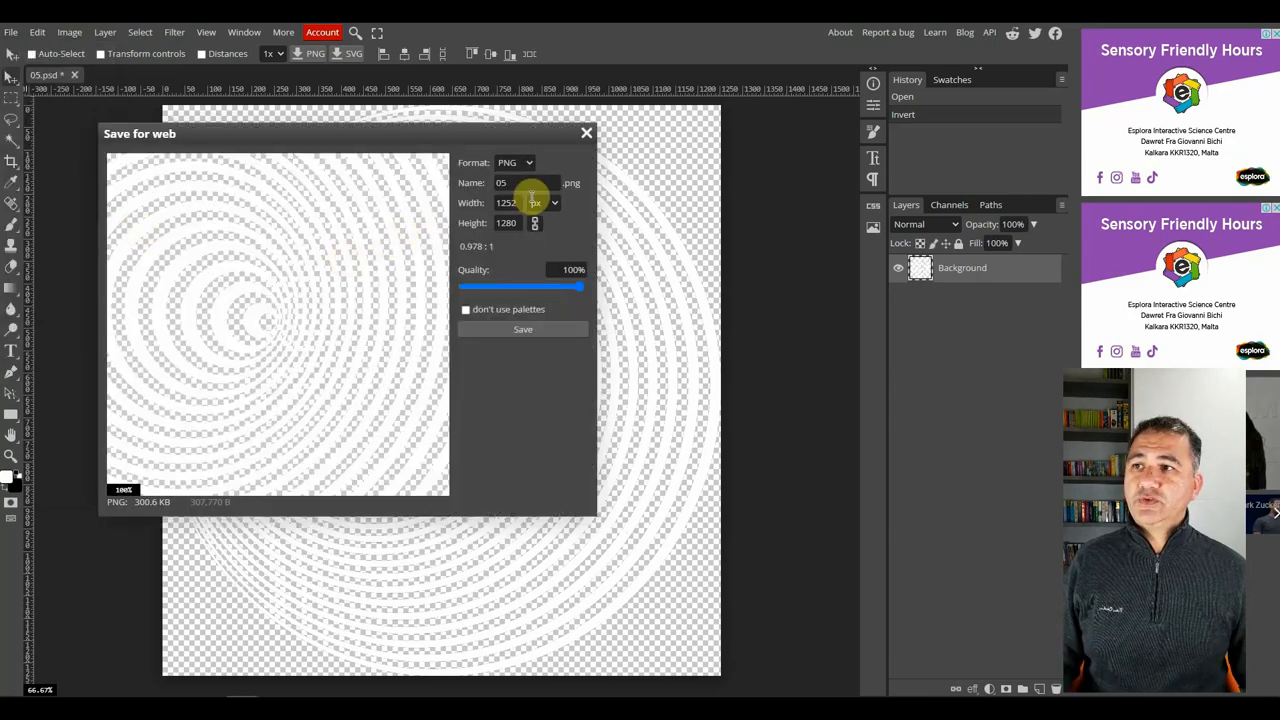
click(515, 183)
text(WHITE CIRCLE)
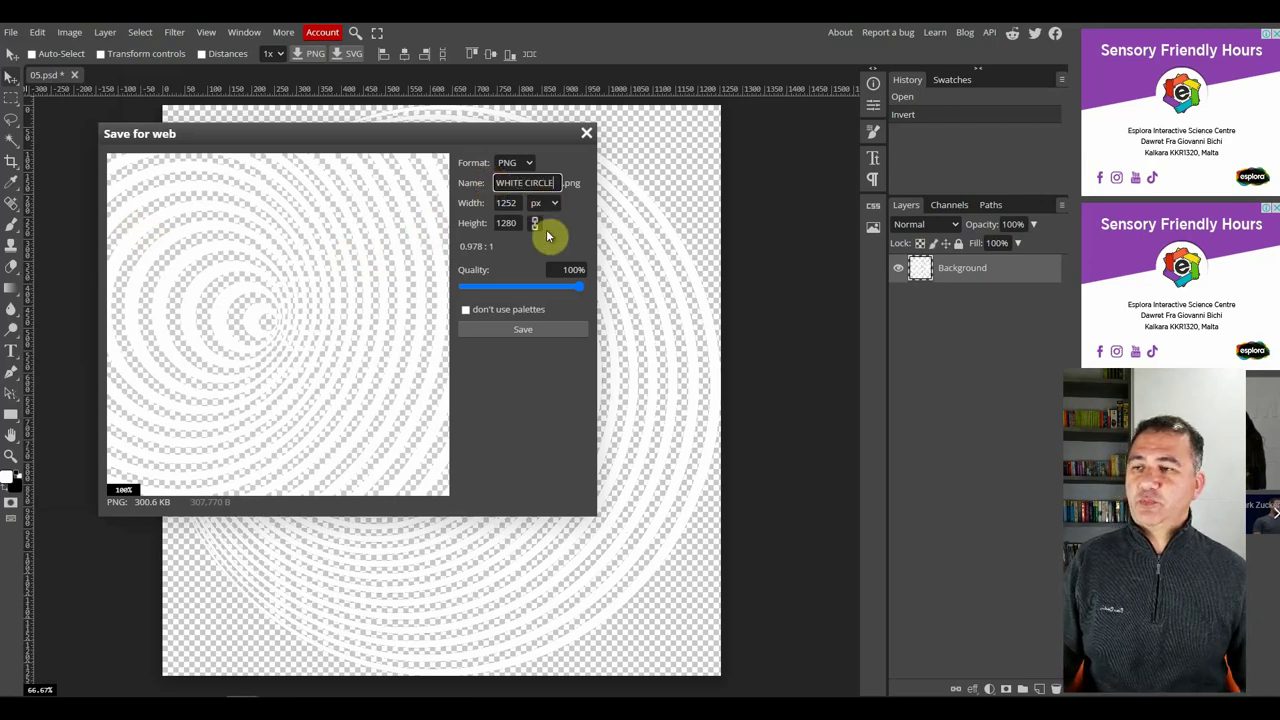
click(522, 329)
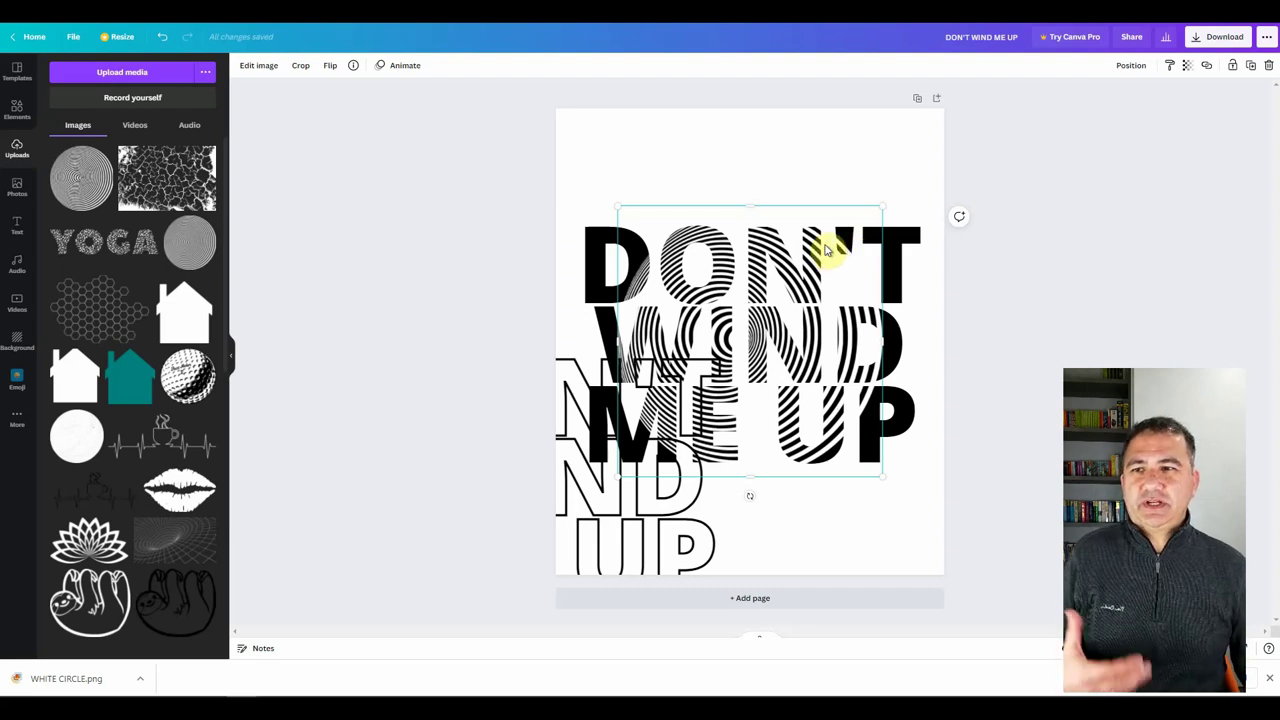
mouse_move(770, 280)
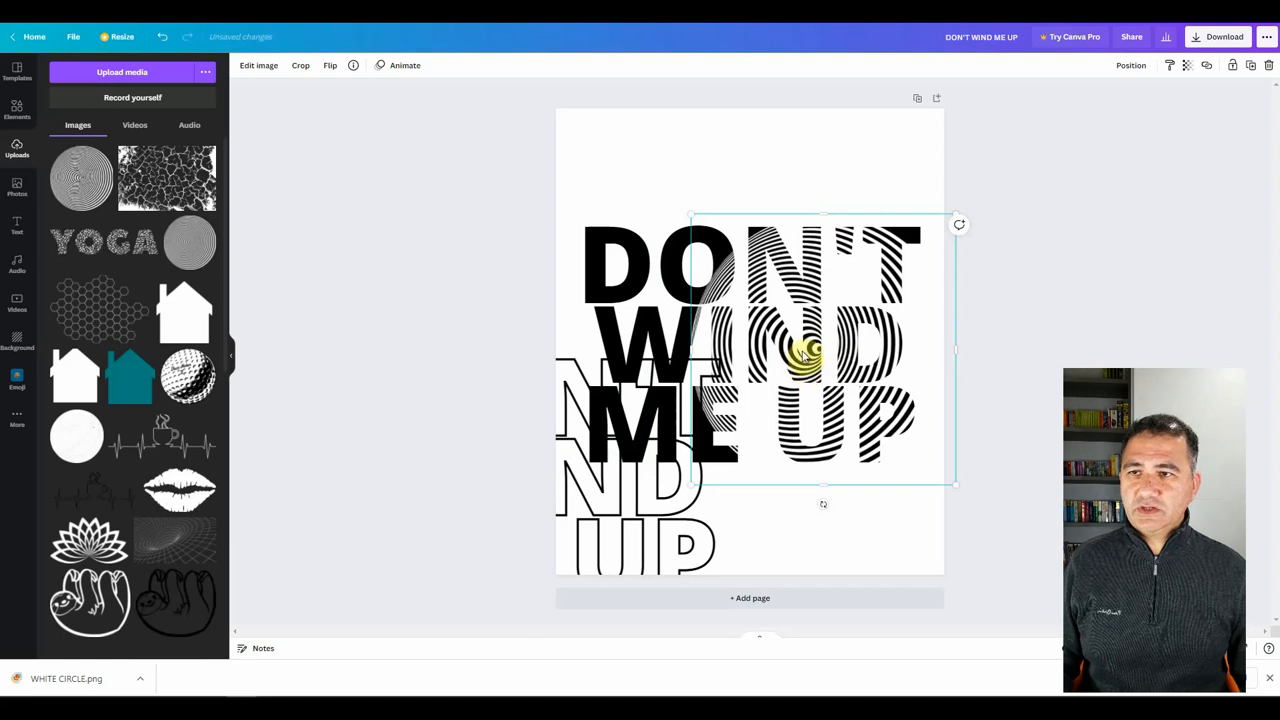
drag(810, 350, 825, 365)
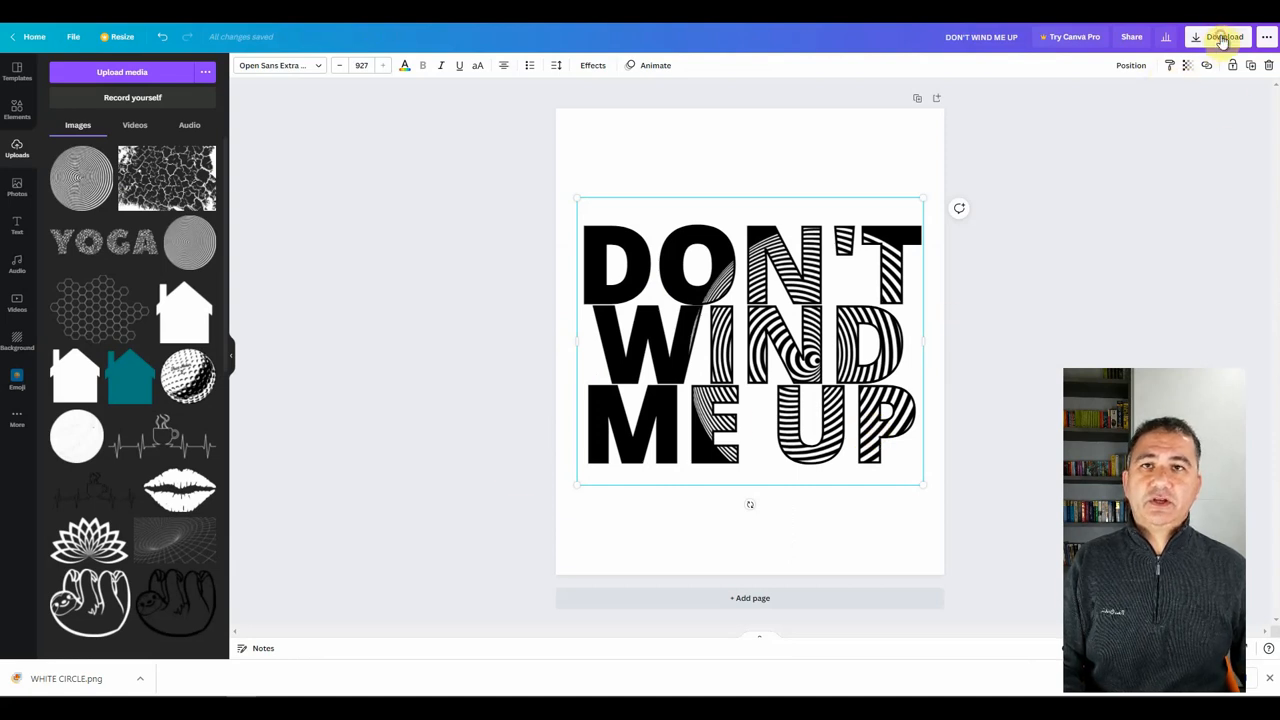
Step: Set up the design download with PNG as the file type
click(1221, 37)
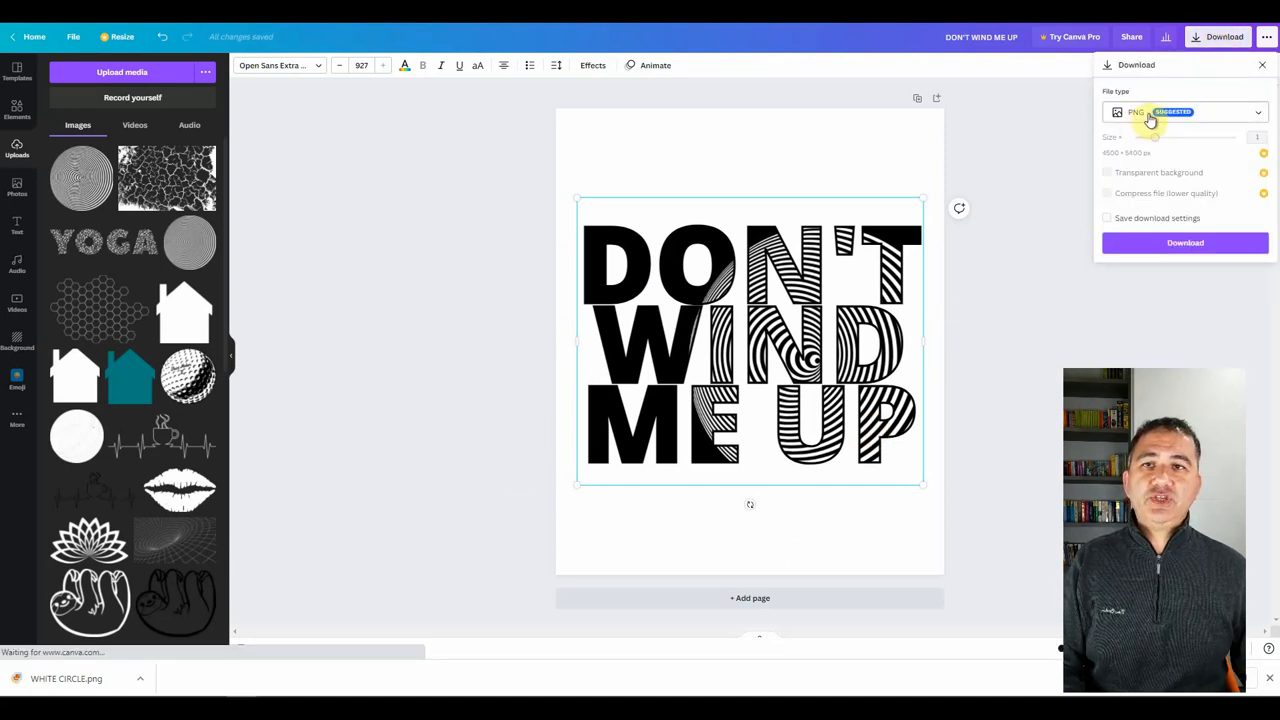
click(1171, 248)
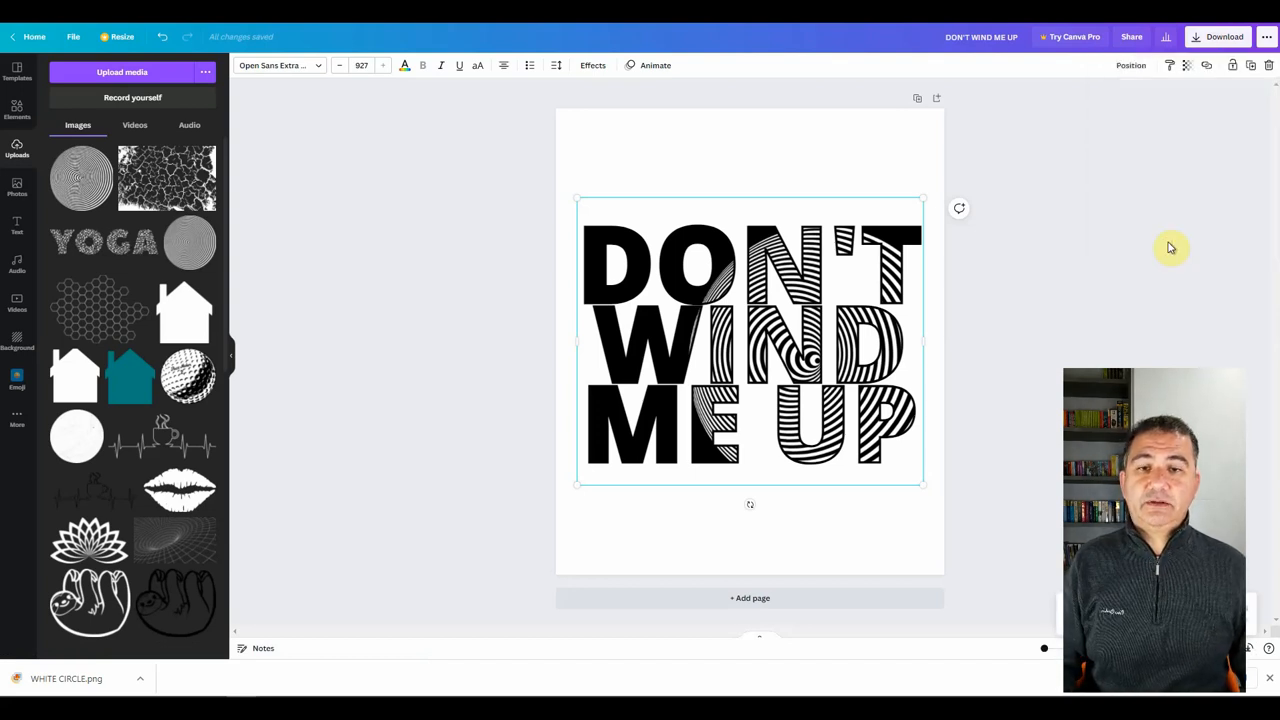
mouse_move(89, 563)
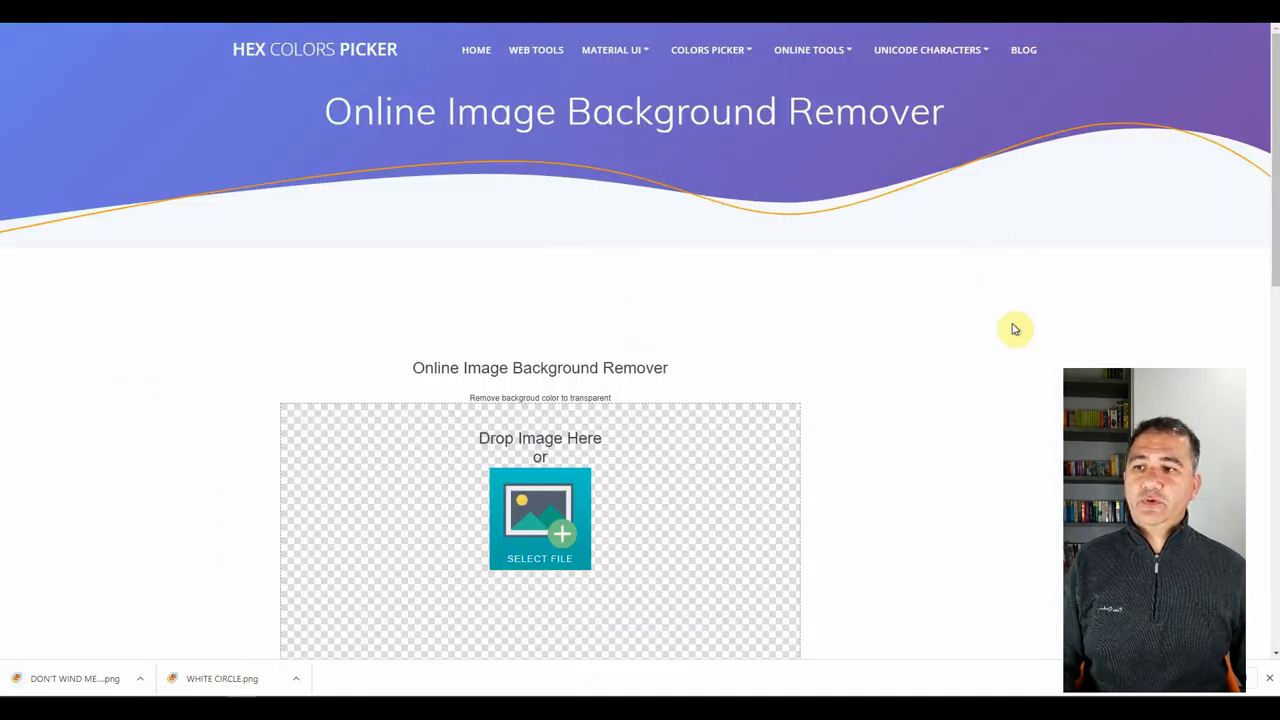
Step: Load the DON'T WIND ME UP PNG into the background remover and select the Erase tool
scroll(down, 3)
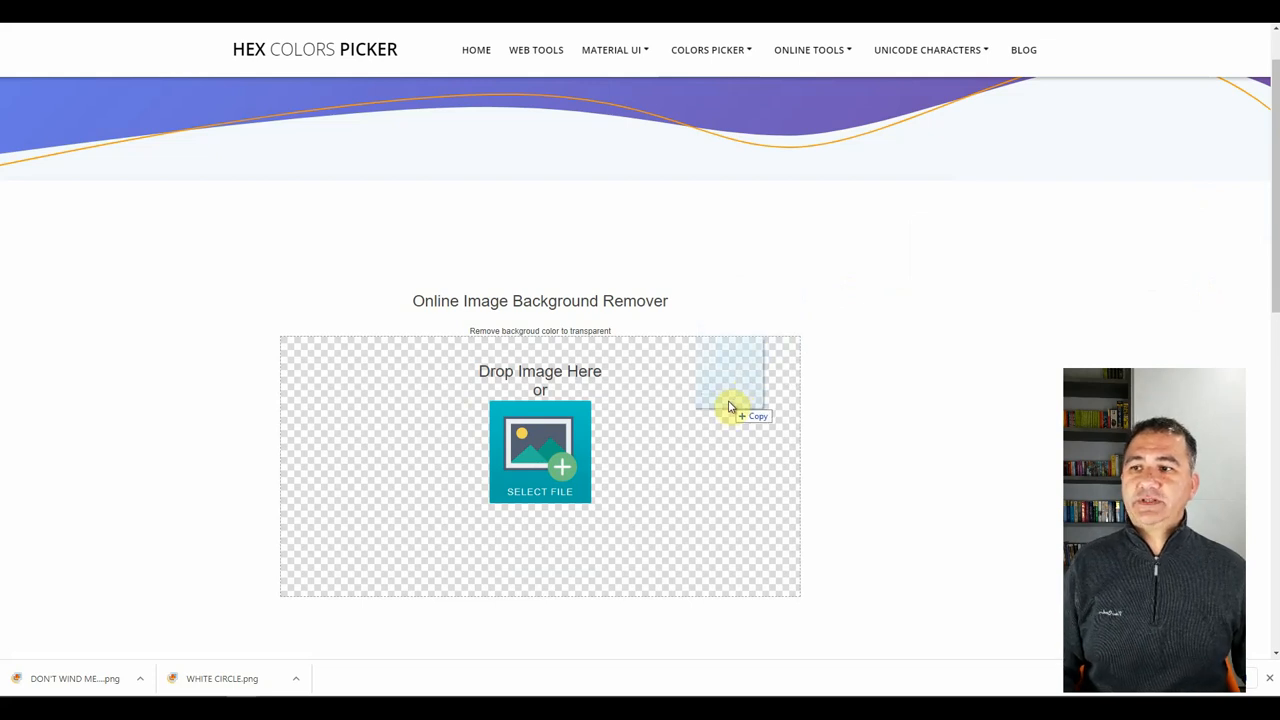
click(539, 452)
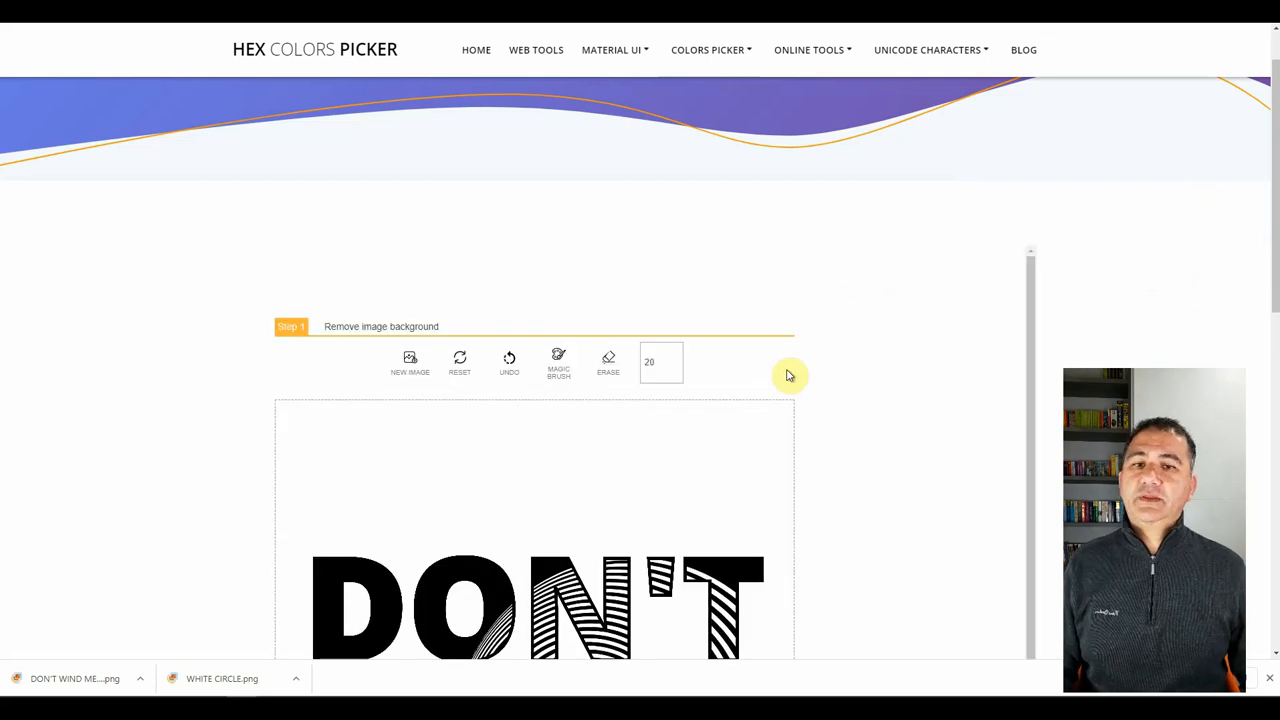
mouse_move(813, 375)
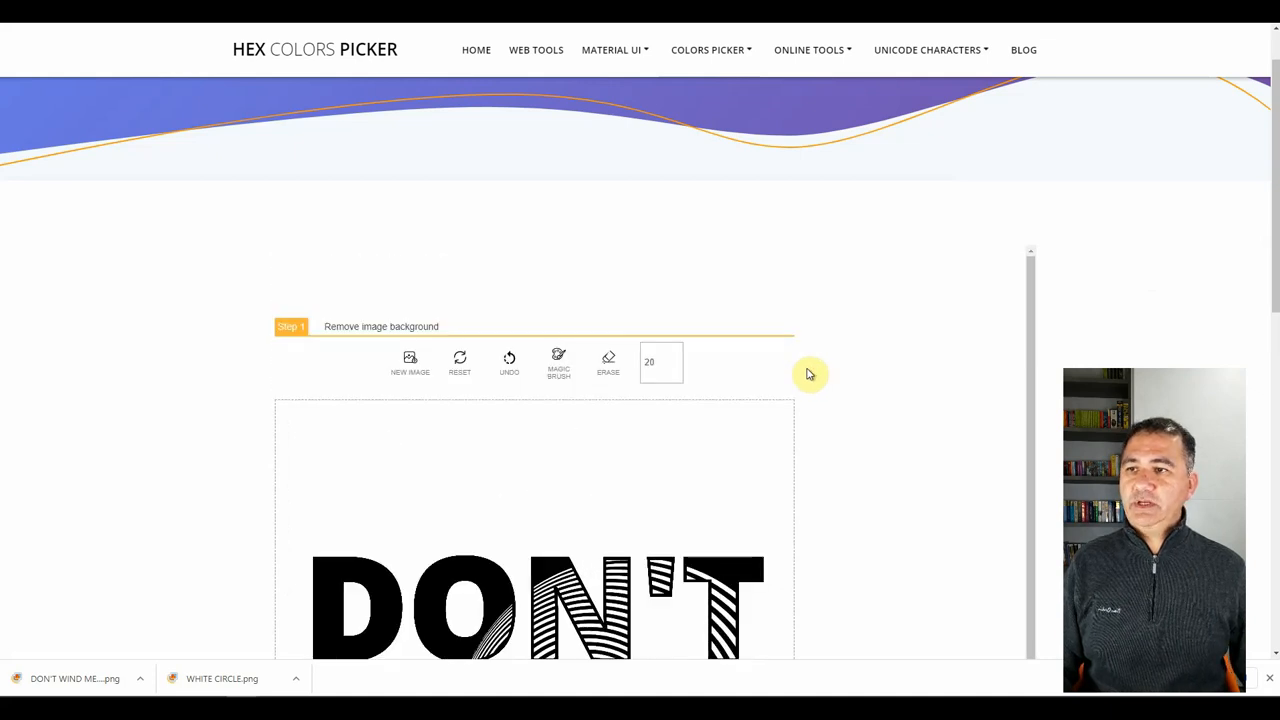
click(608, 364)
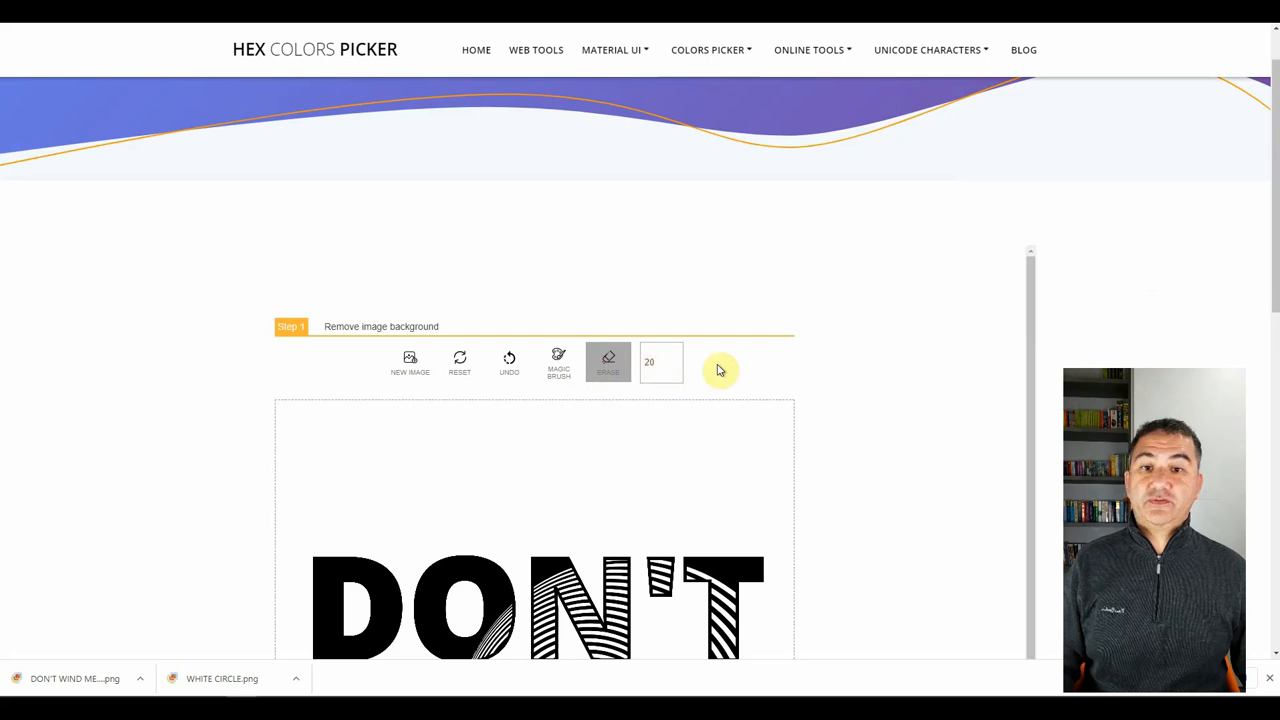
mouse_move(724, 369)
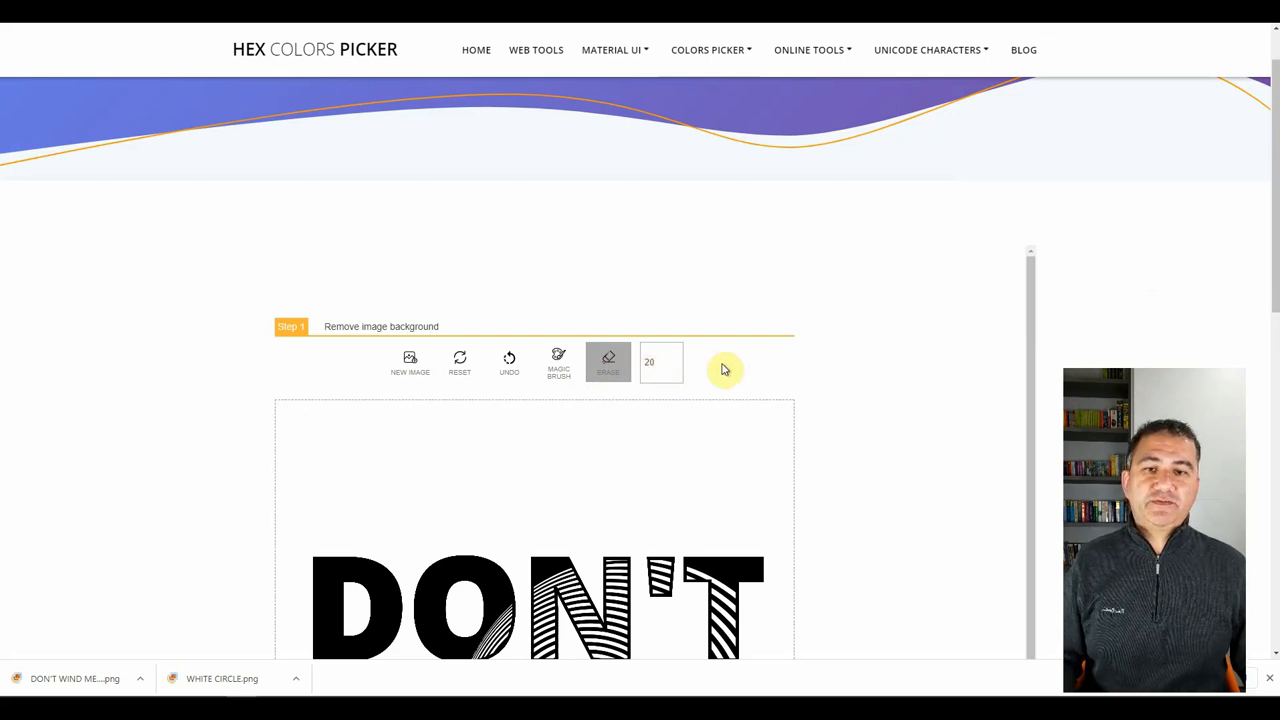
scroll(down, 3)
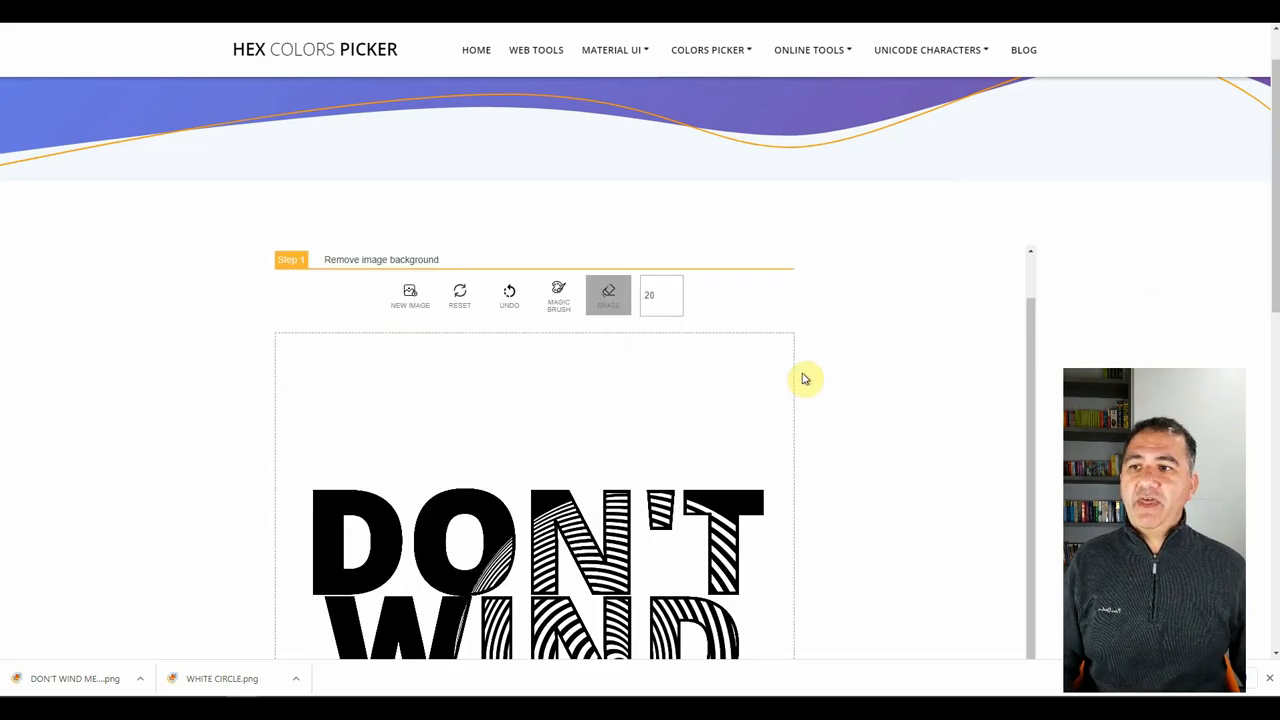
mouse_move(609, 393)
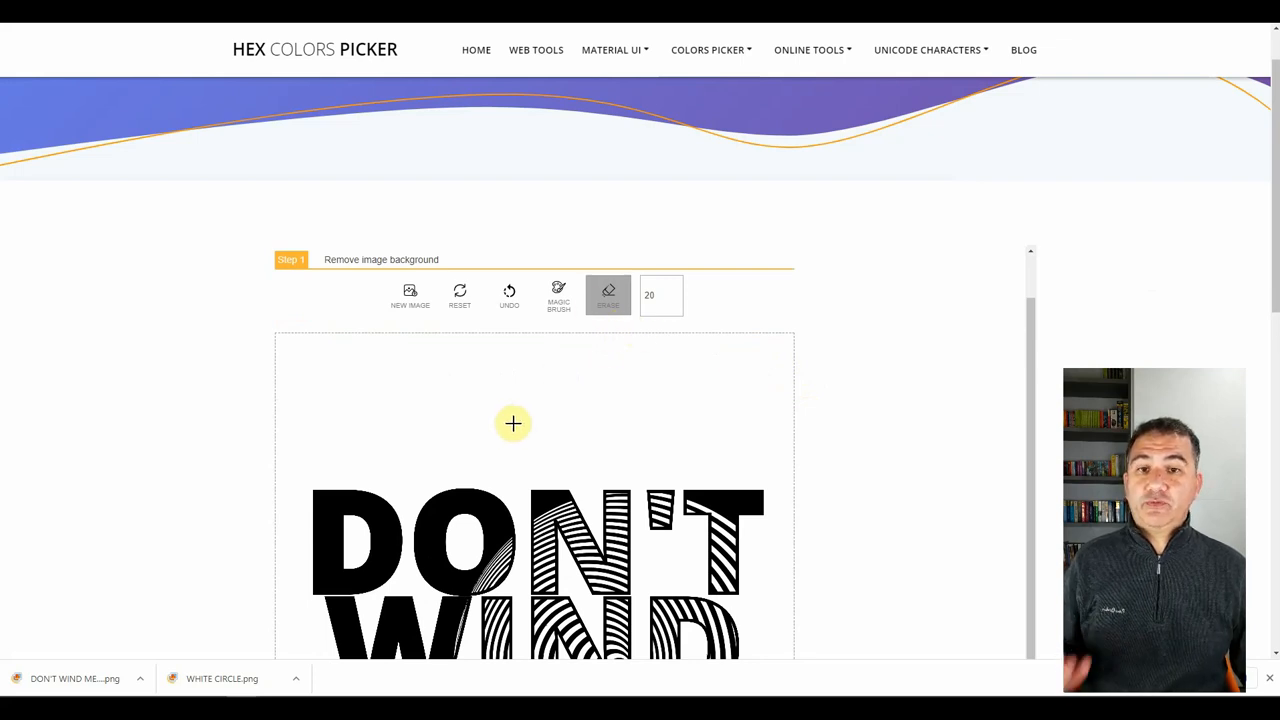
mouse_move(560, 417)
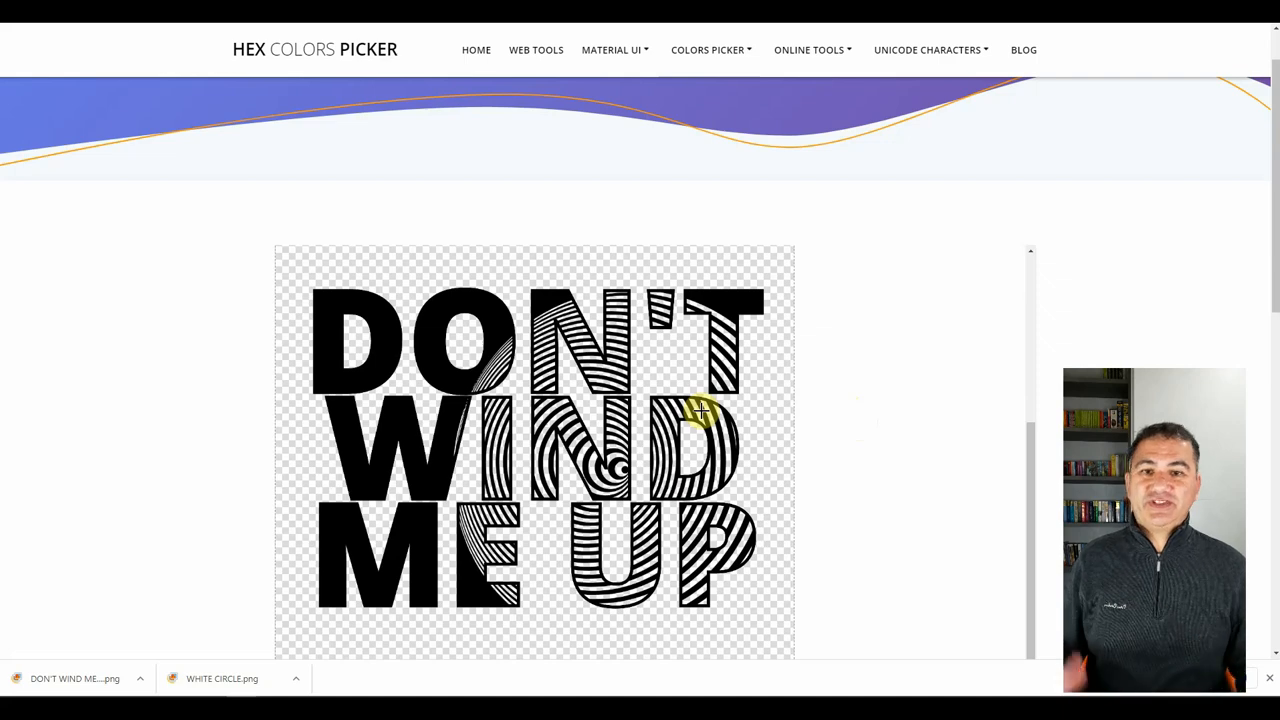
scroll(down, 3)
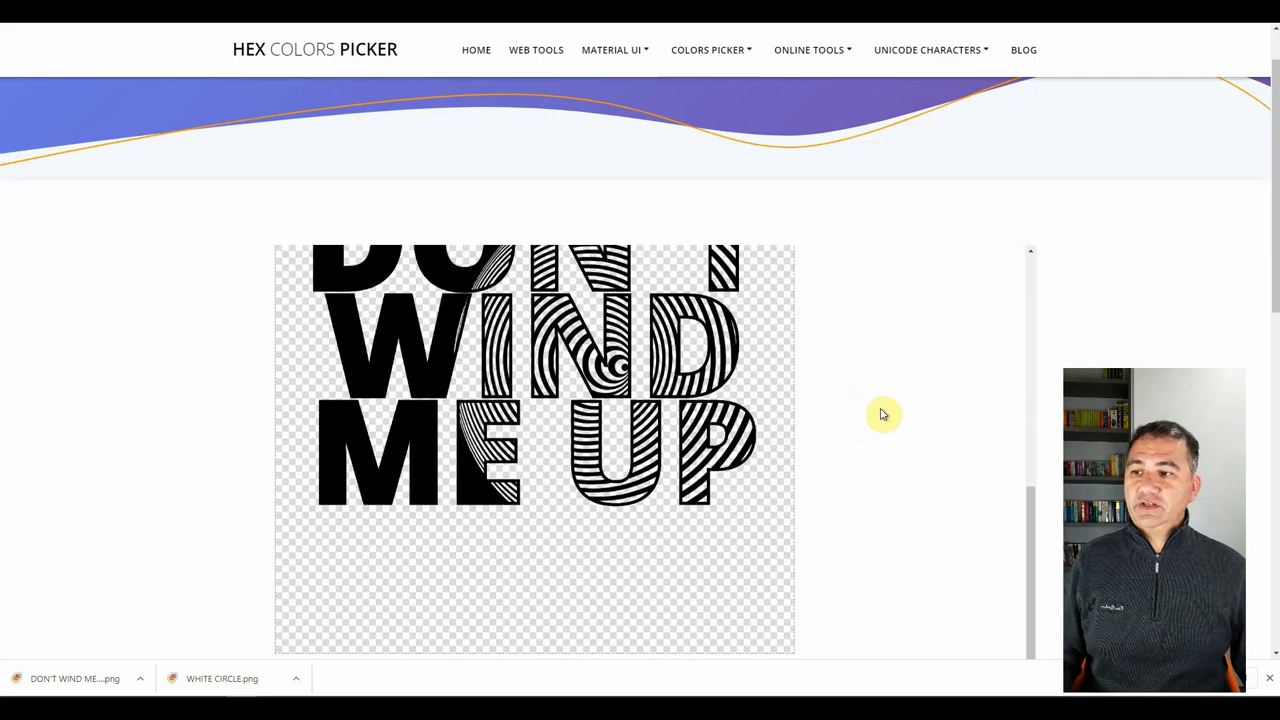
scroll(down, 3)
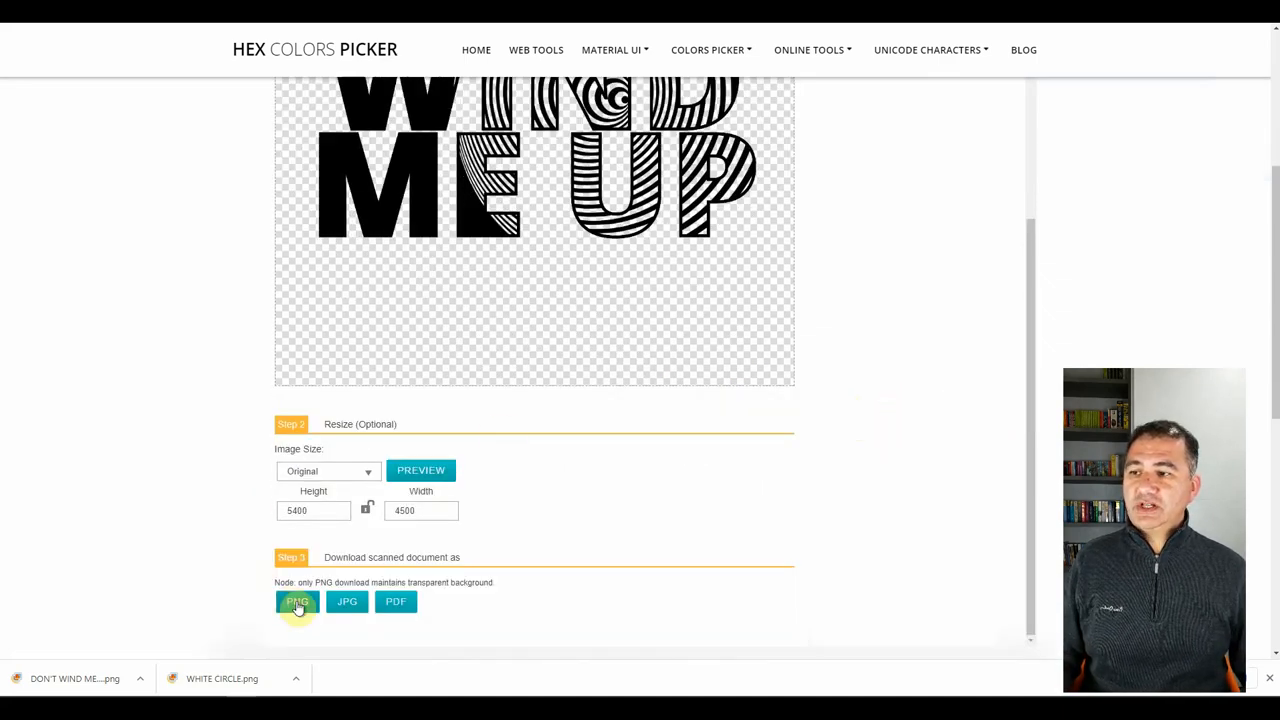
click(396, 602)
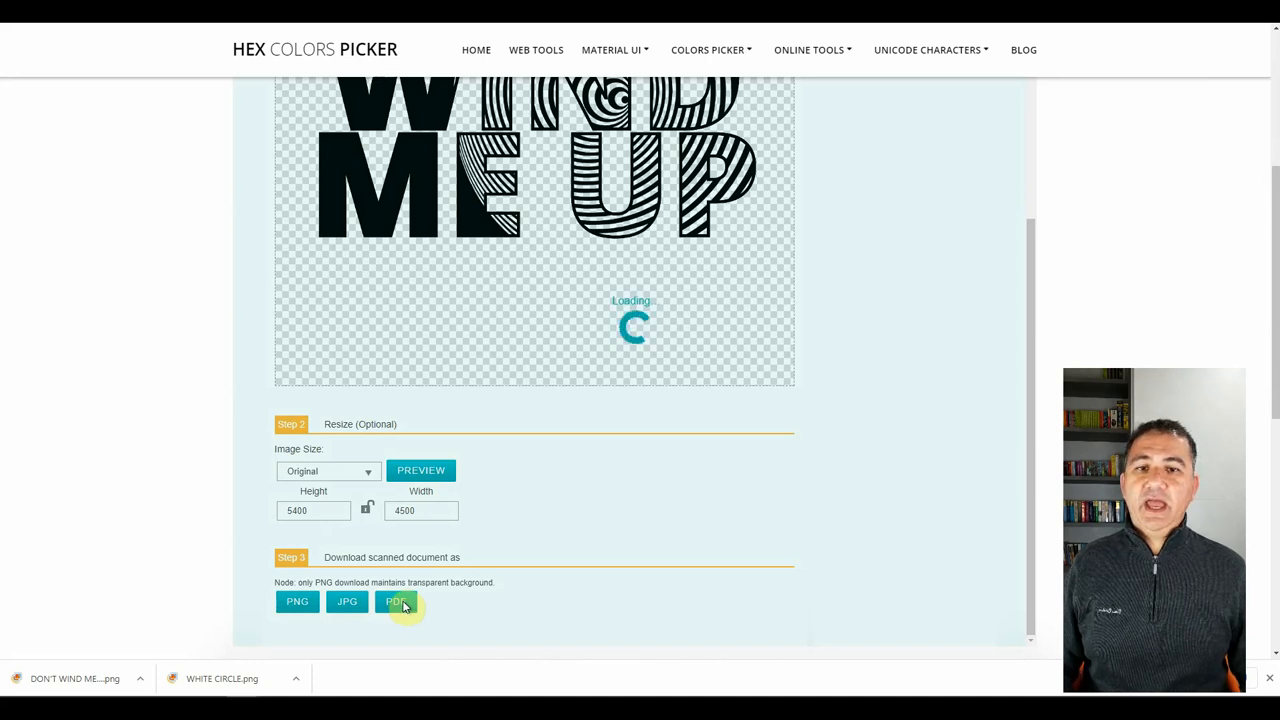
click(397, 602)
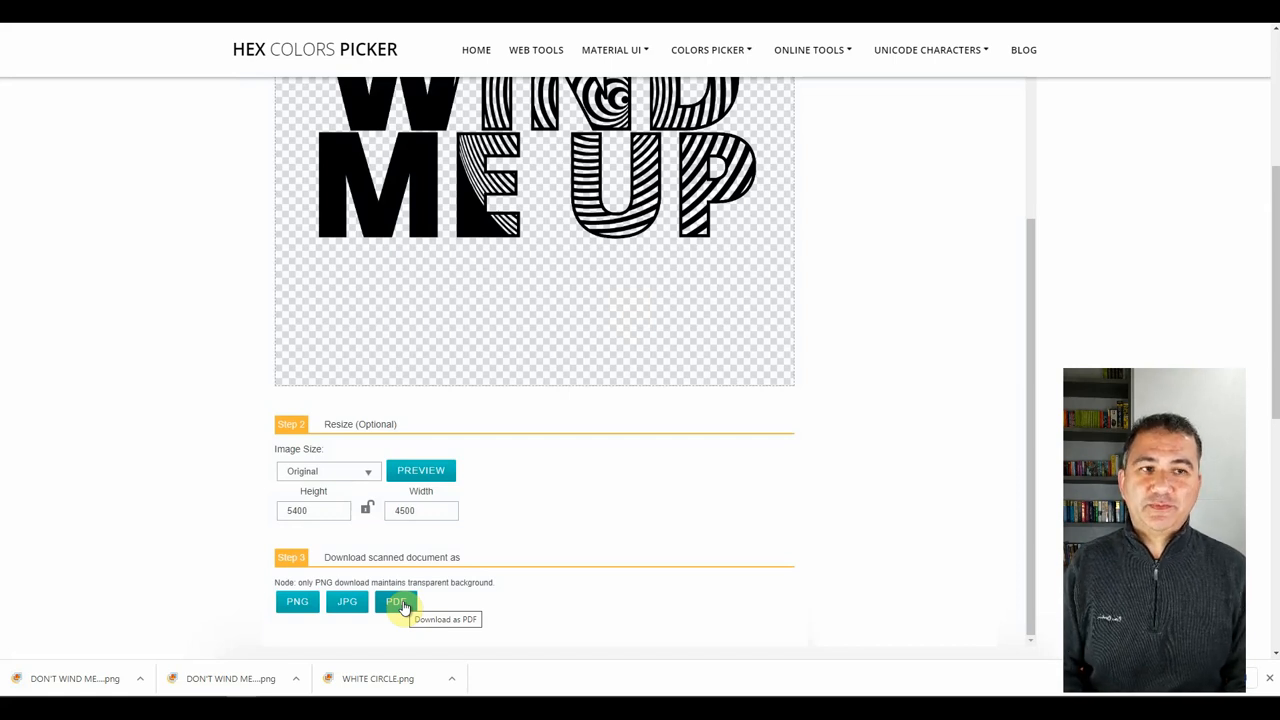
mouse_move(427, 557)
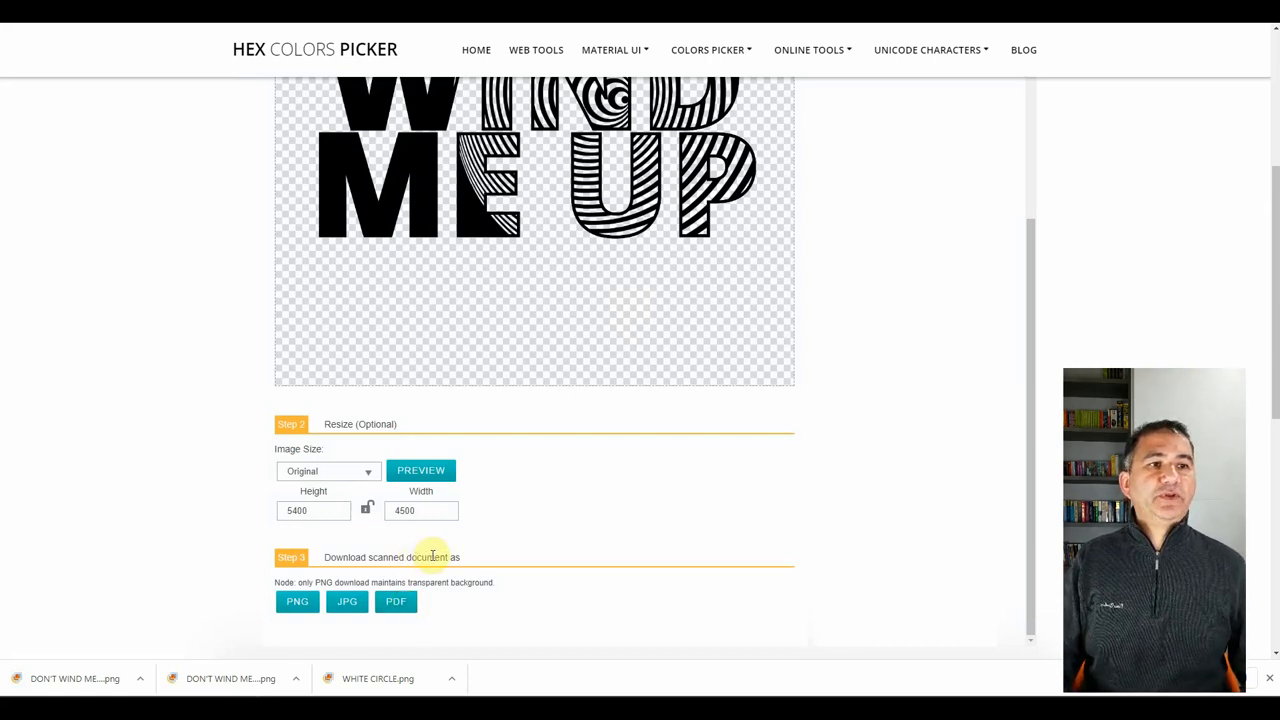